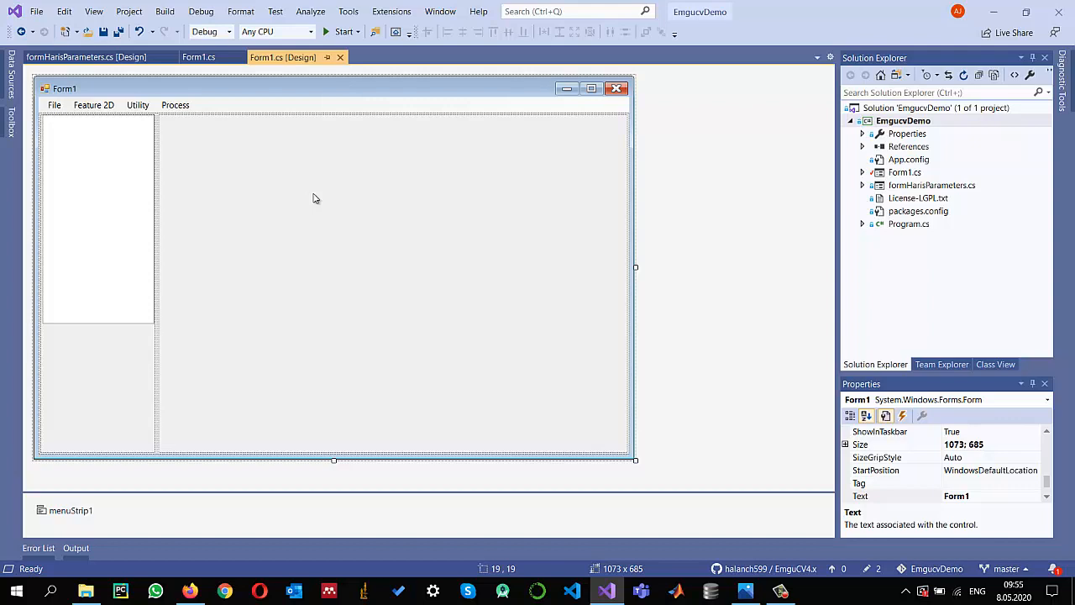
# - Add an Object Detection entry under the Process menu with a Color-Based submenu
pyautogui.click(176, 105)
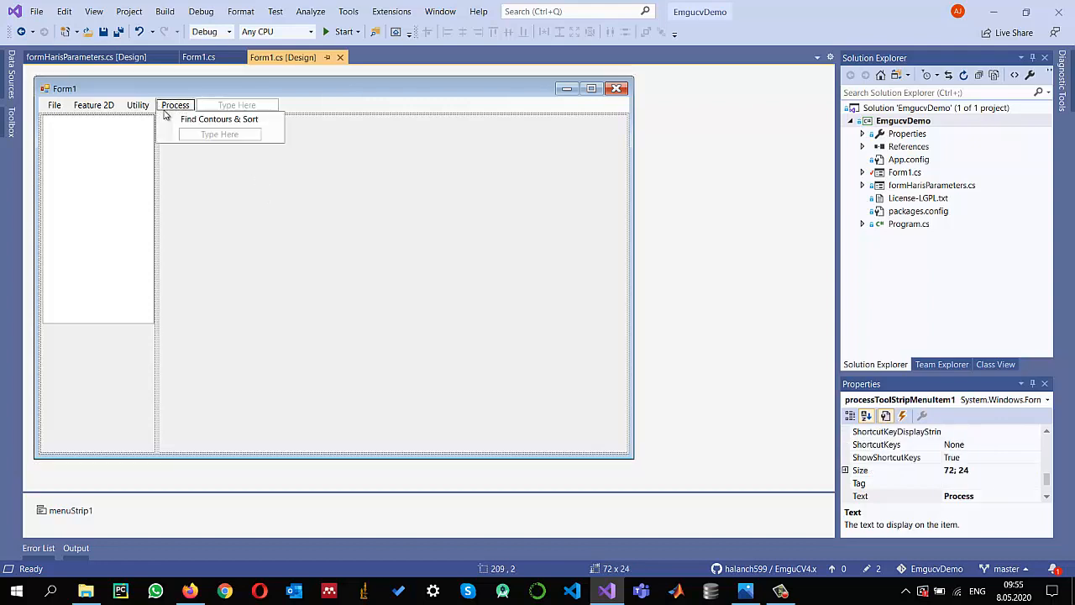
pyautogui.click(220, 119)
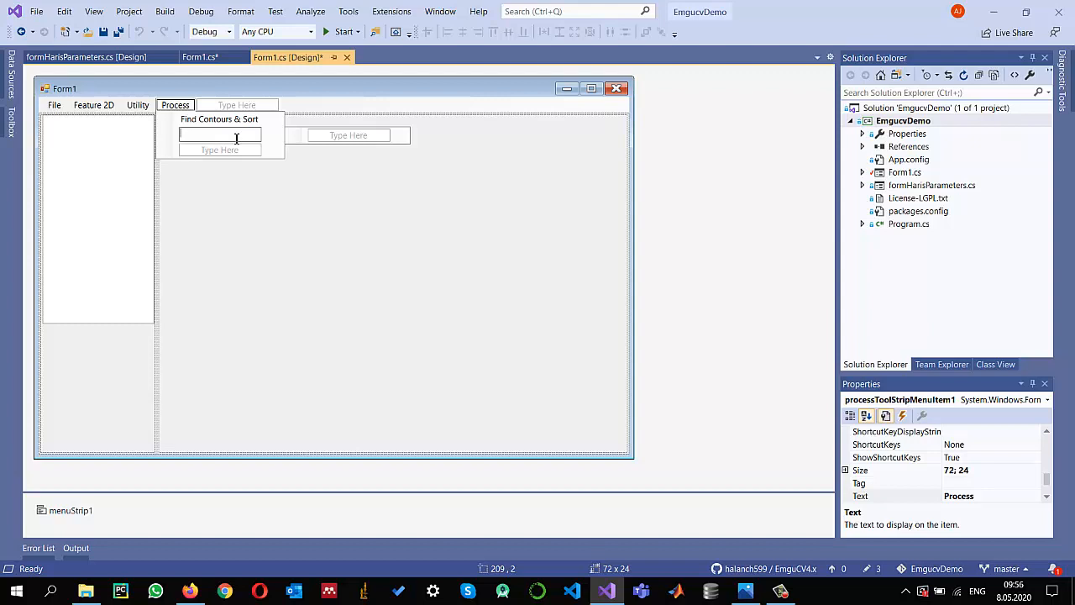
pyautogui.write('Object Detection')
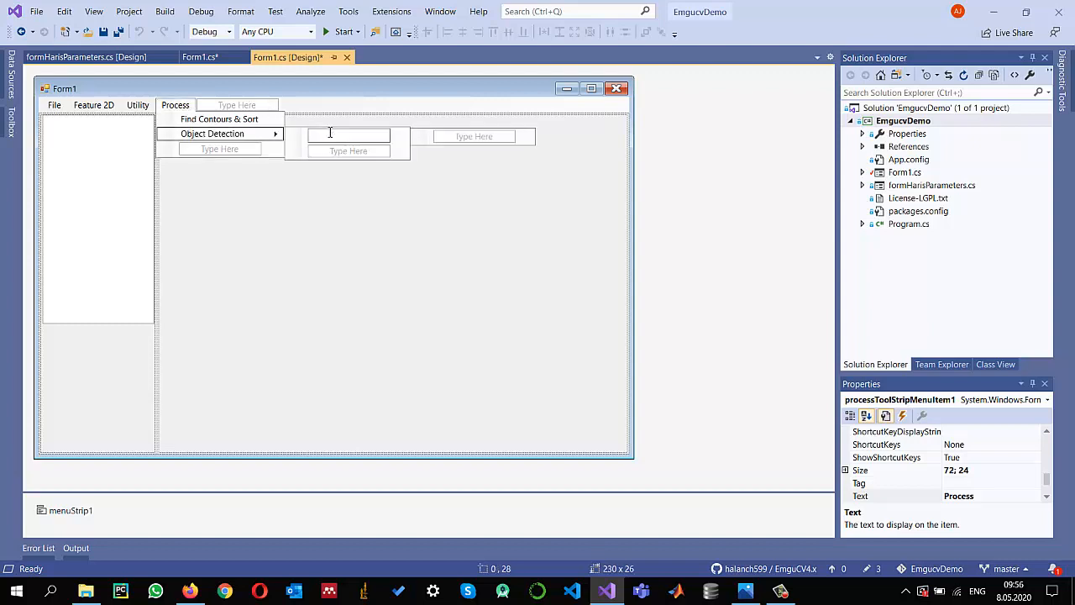
pyautogui.write('Color')
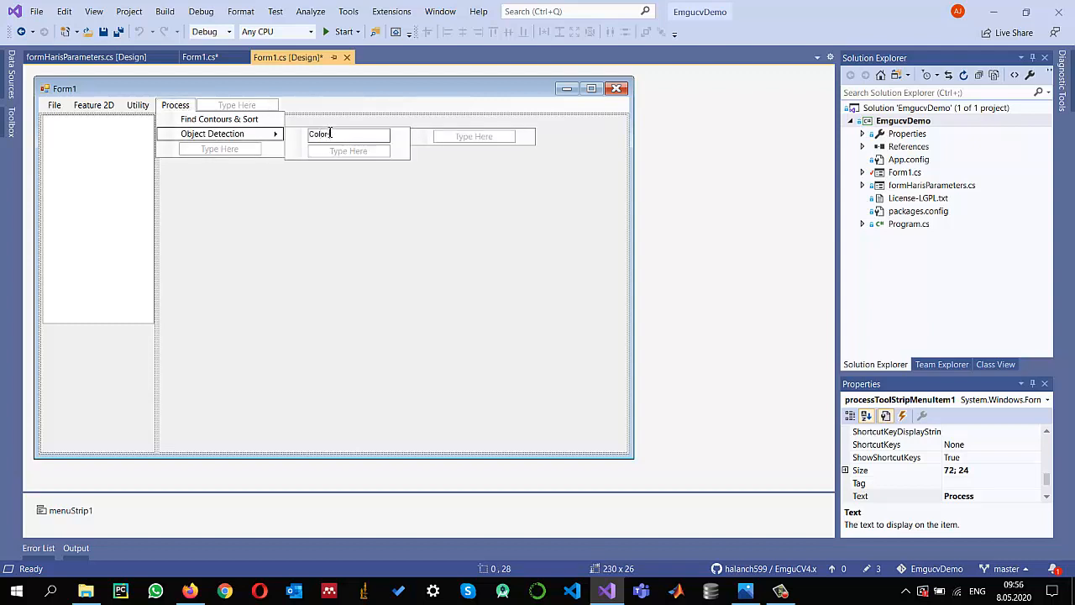
pyautogui.write('-based')
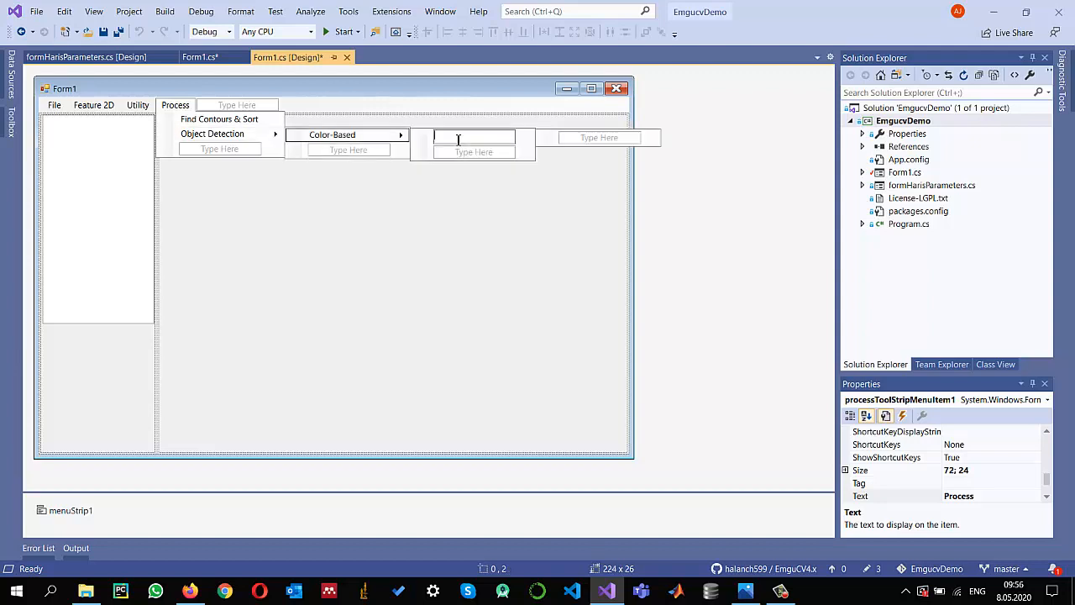
# - Add Green and Red items under Color-Based and select the Green entry
pyautogui.write('Greeen')
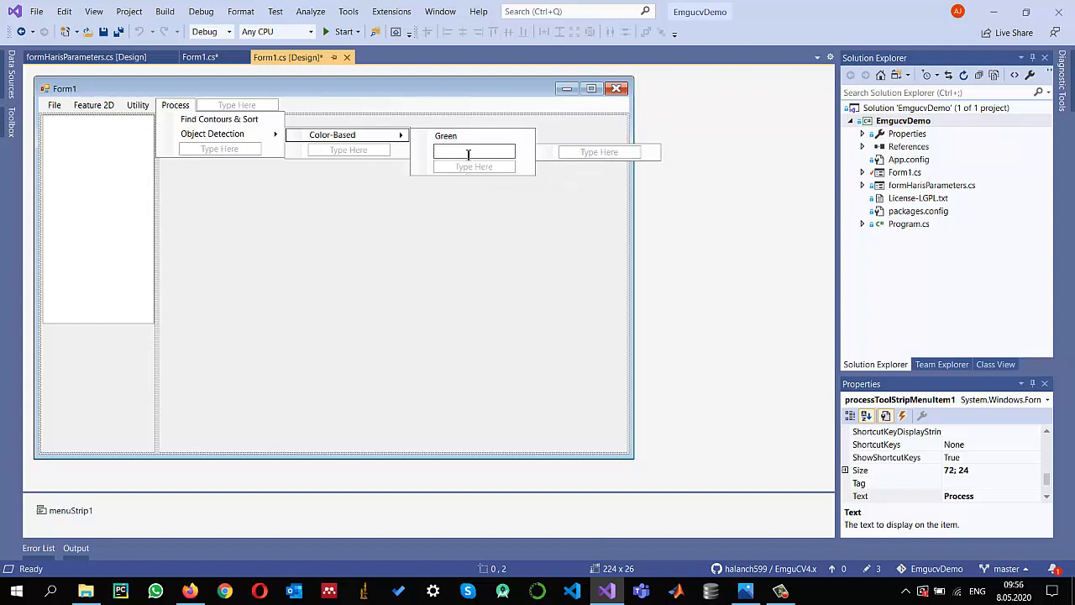
pyautogui.write('Red')
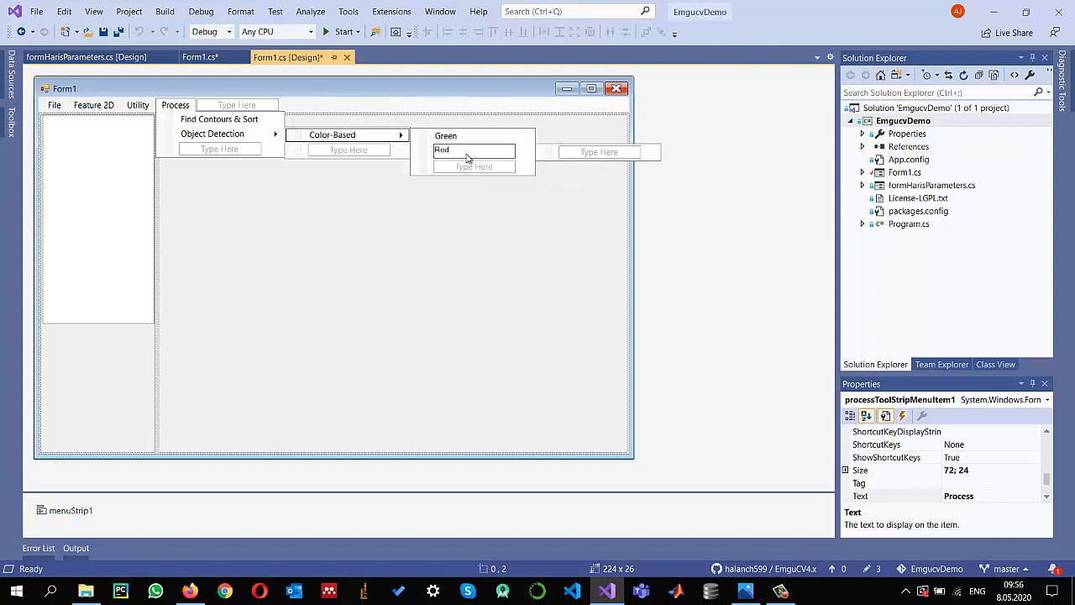
pyautogui.click(446, 135)
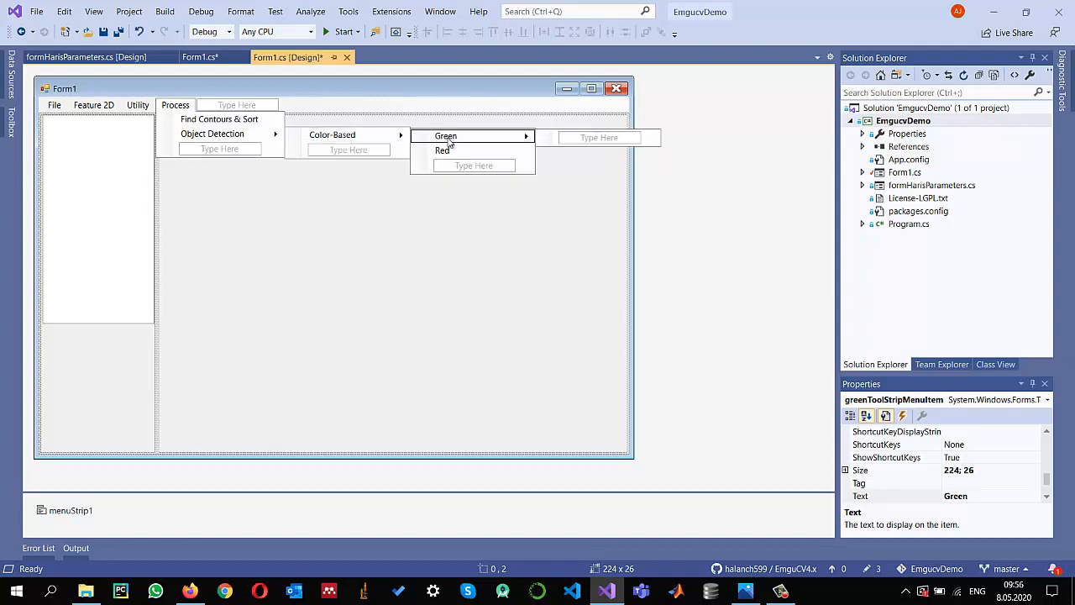
# - Create the Green click handler with try/catch showing ex.Message and an early return when pictureBox1.Image is null
pyautogui.doubleClick(446, 136)
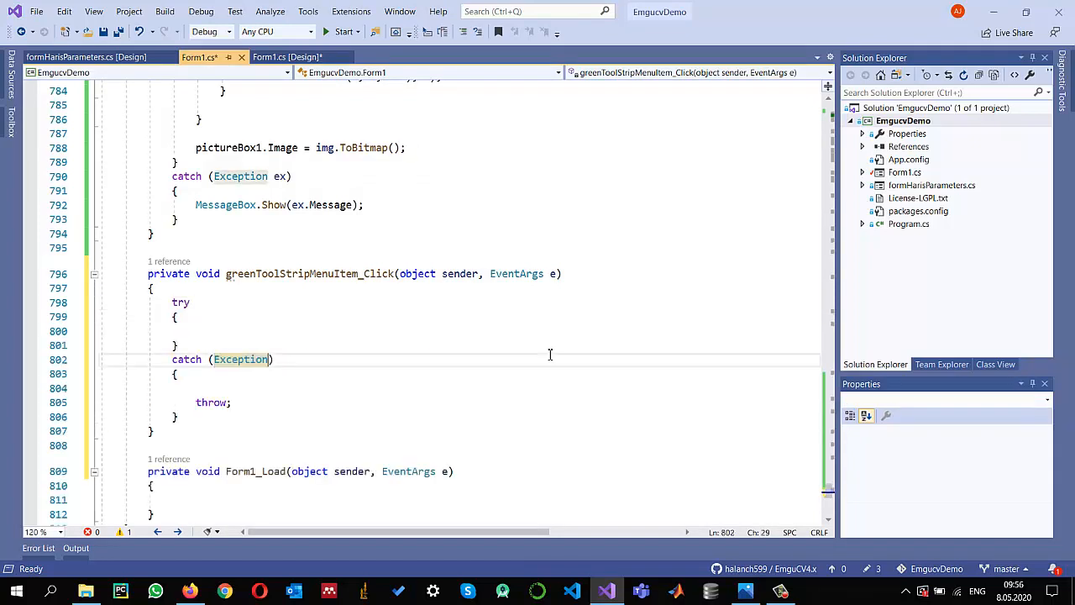
pyautogui.write('ex')
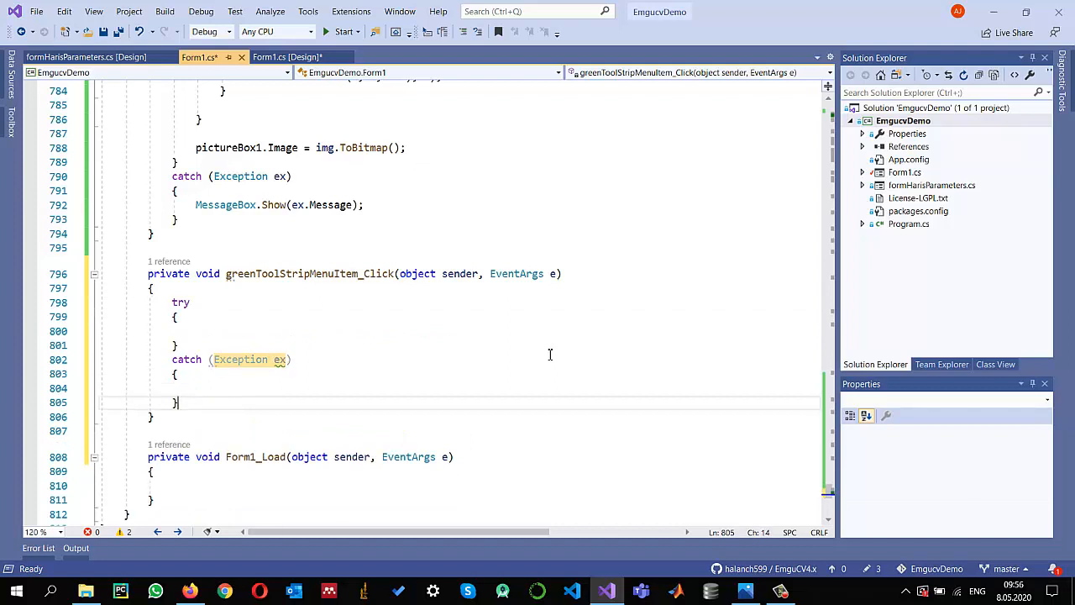
pyautogui.write('MessageBox.Show("Test");')
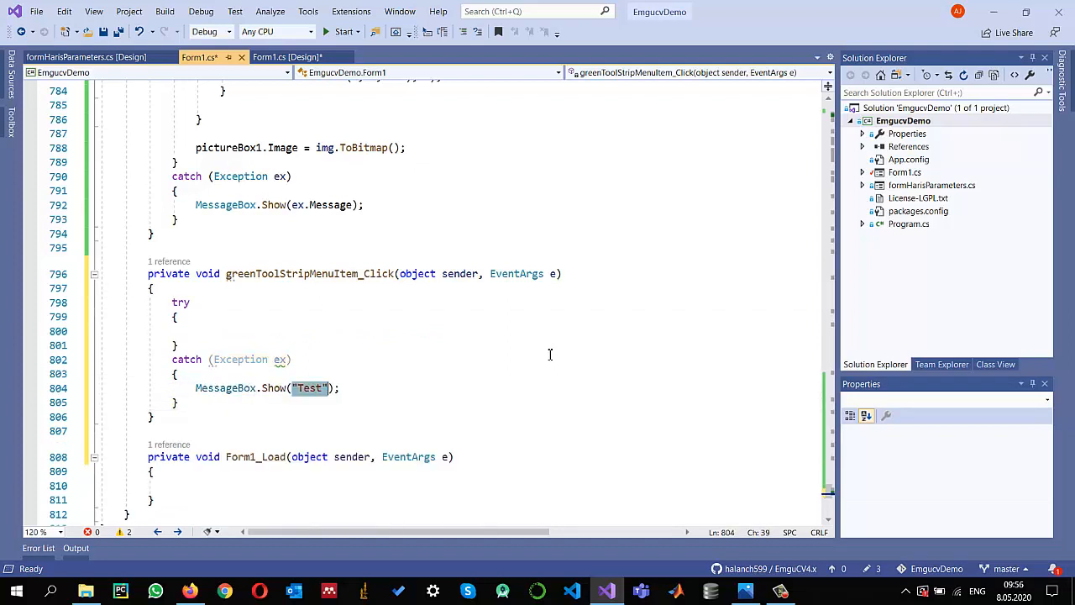
pyautogui.write('if(')
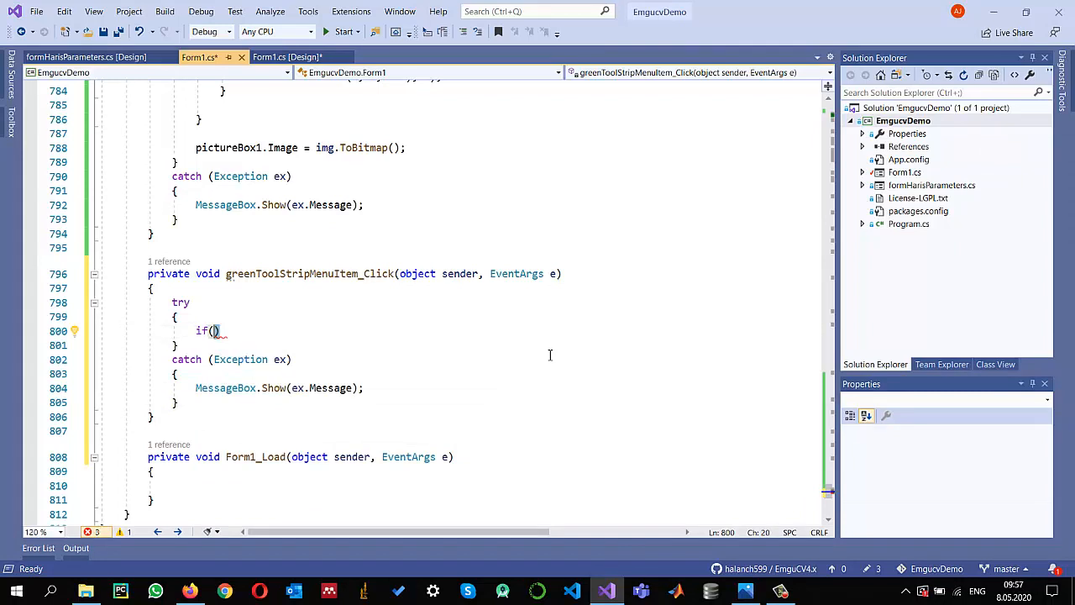
pyautogui.write('true')
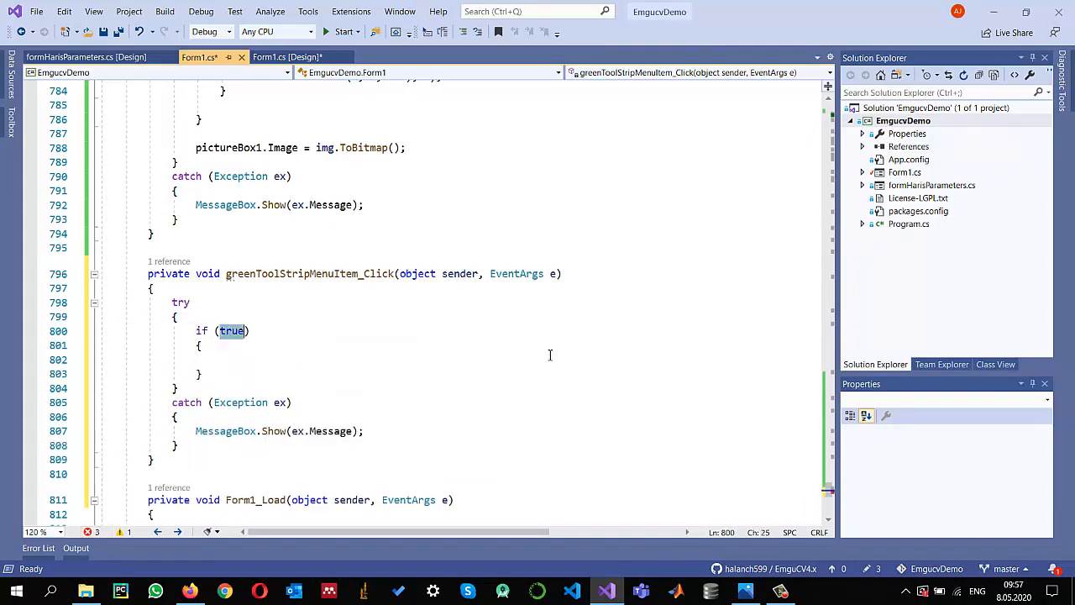
pyautogui.write('pictureBox1.Image==')
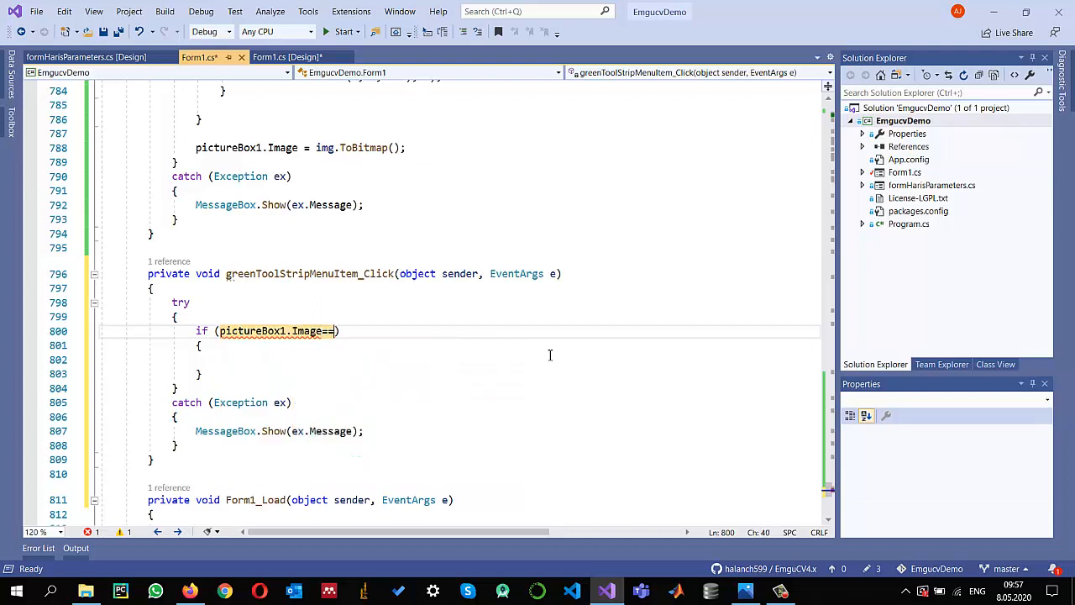
pyautogui.write('null) return;')
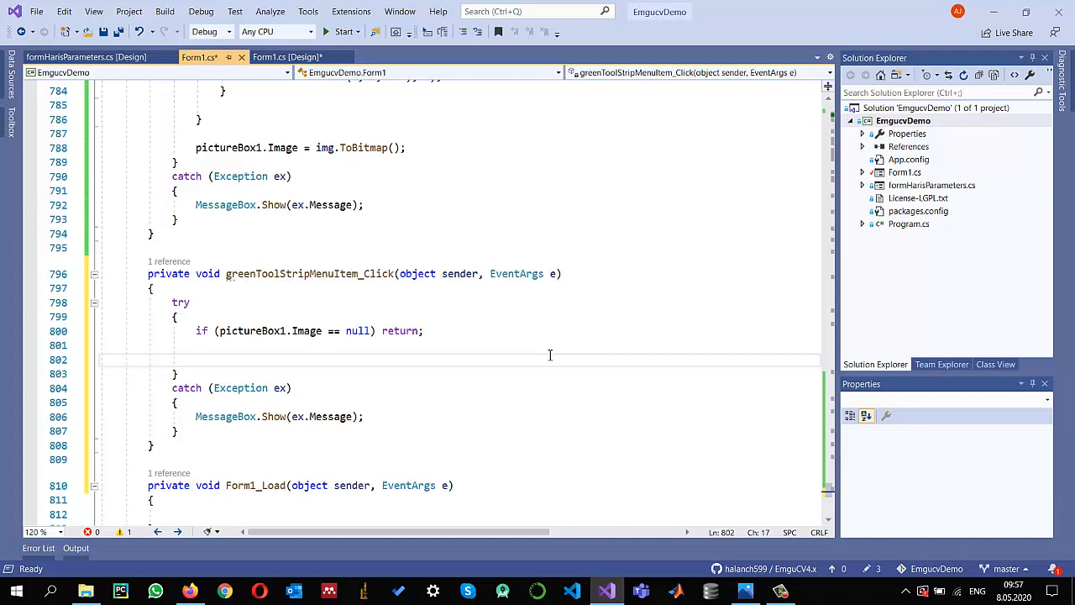
# - Declare img as the pictureBox1 image converted to an Image<Bgr, byte>
pyautogui.write('var')
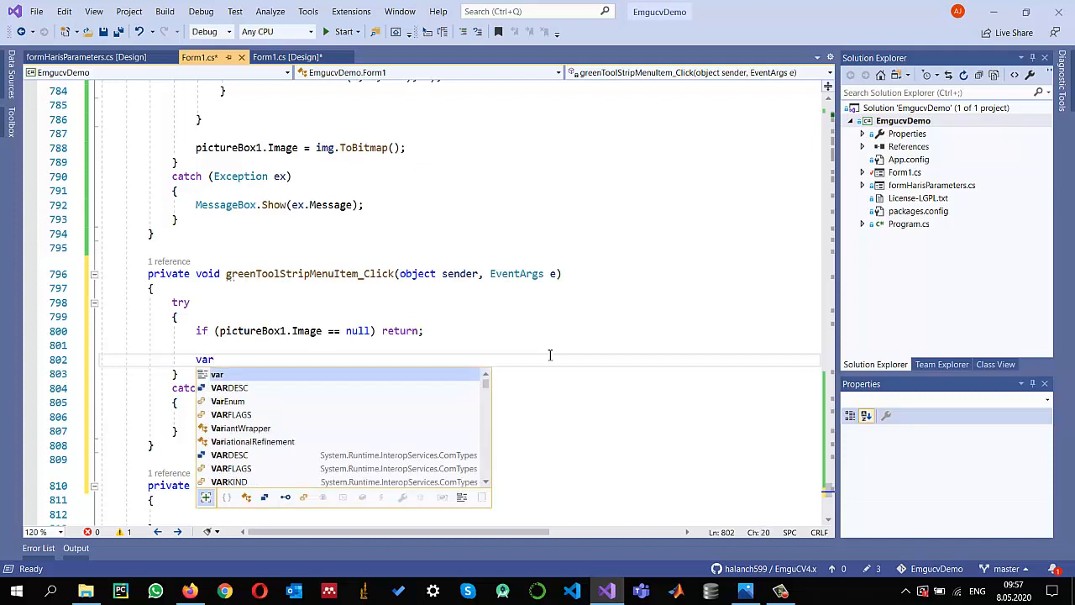
pyautogui.write('img')
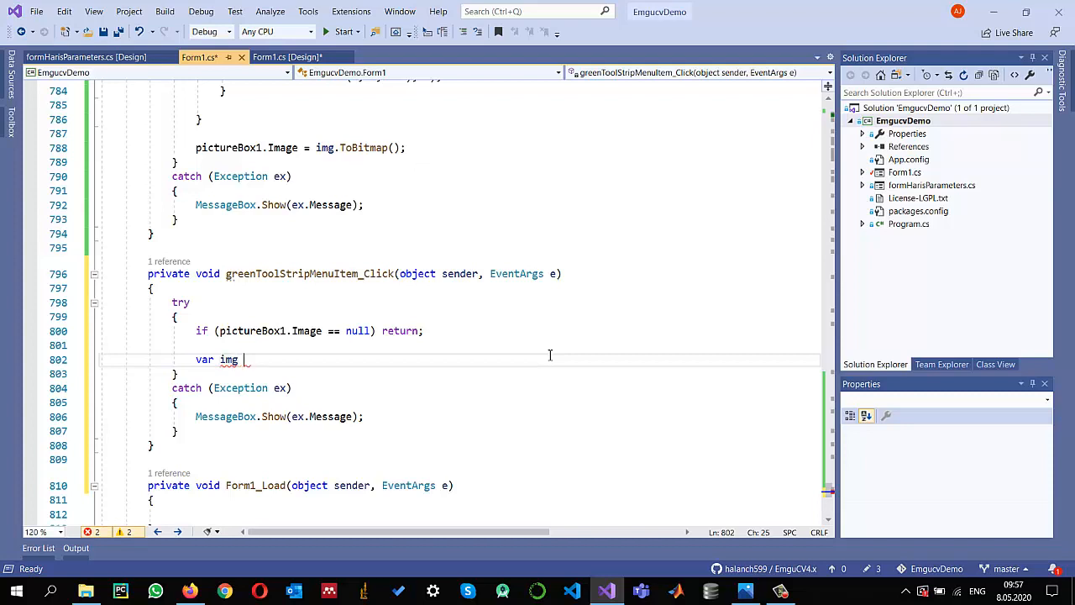
pyautogui.write('= new')
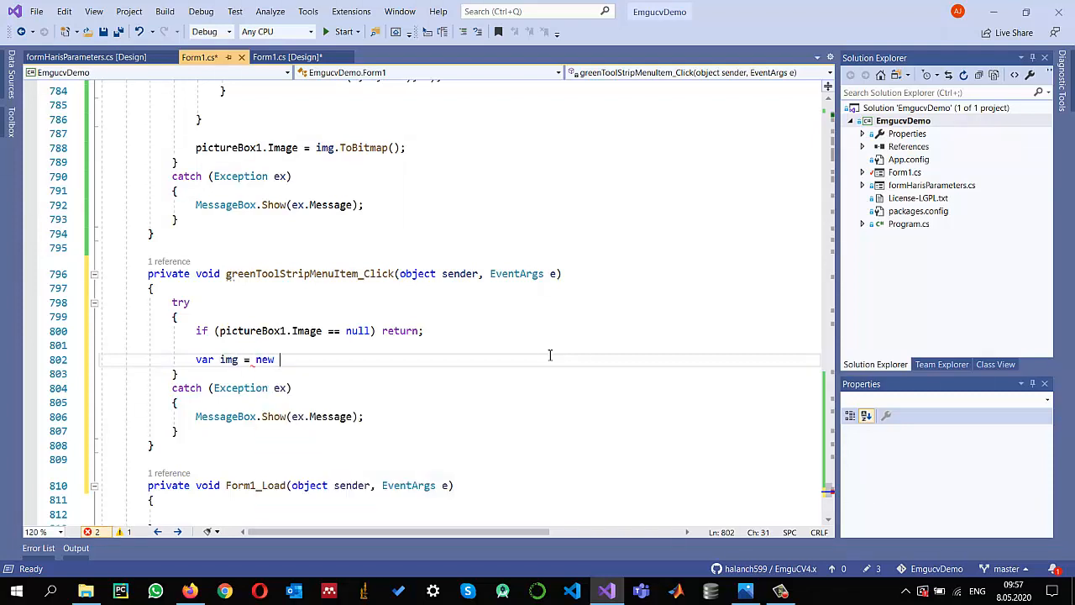
pyautogui.write('B')
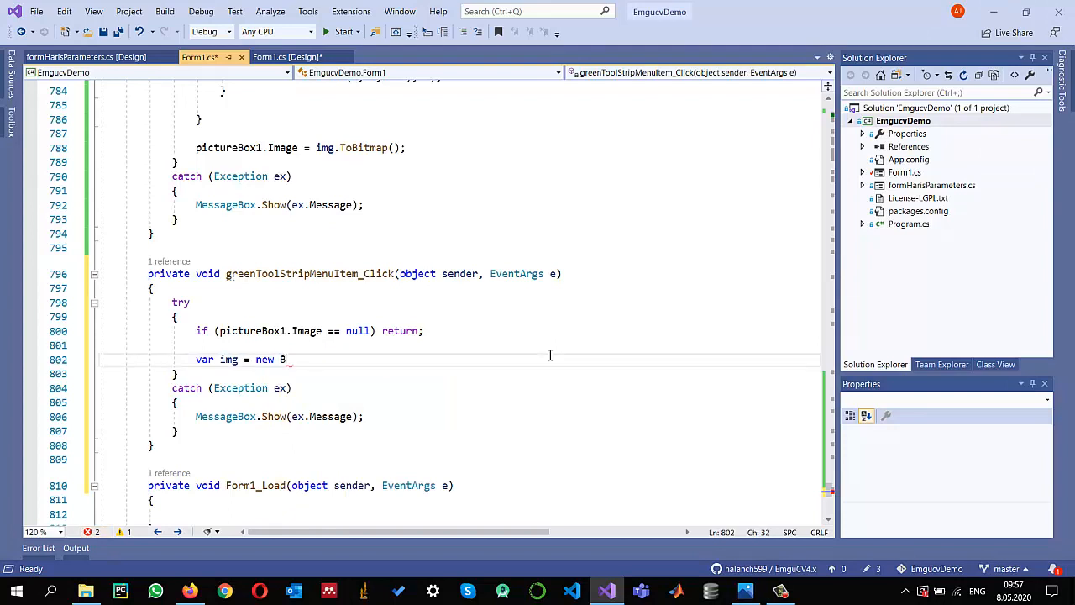
pyautogui.write('itmap(')
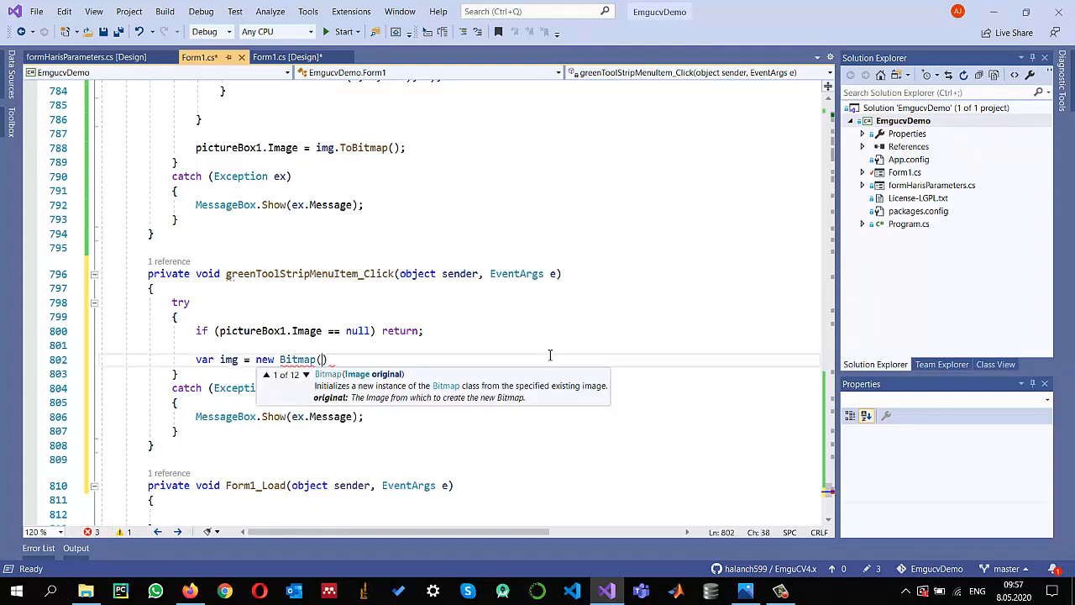
pyautogui.write('pictureBox1.m')
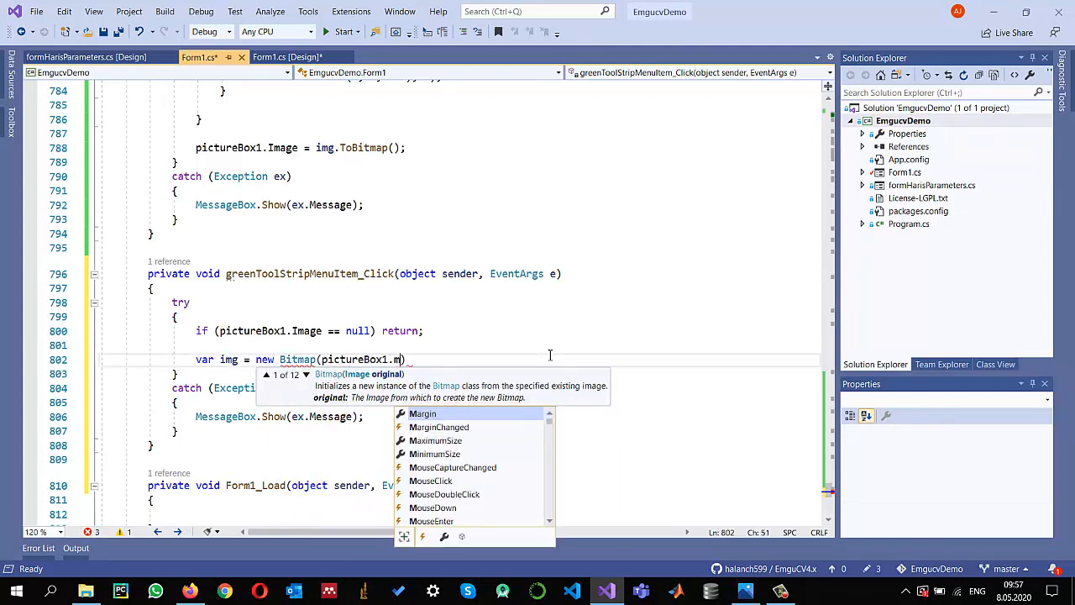
pyautogui.write('i')
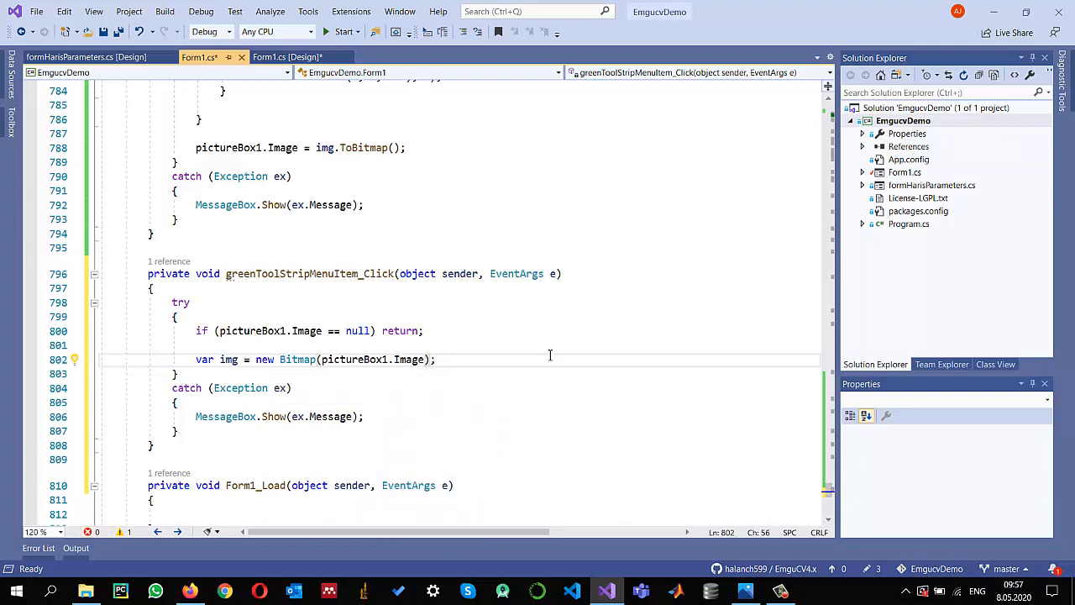
pyautogui.write('.')
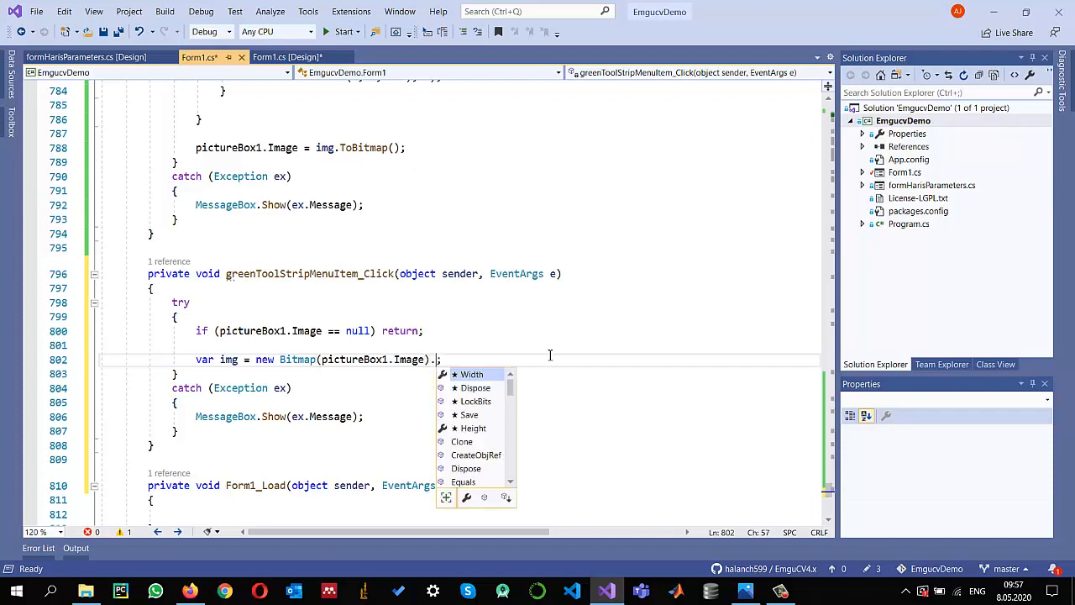
pyautogui.write('ToImage<')
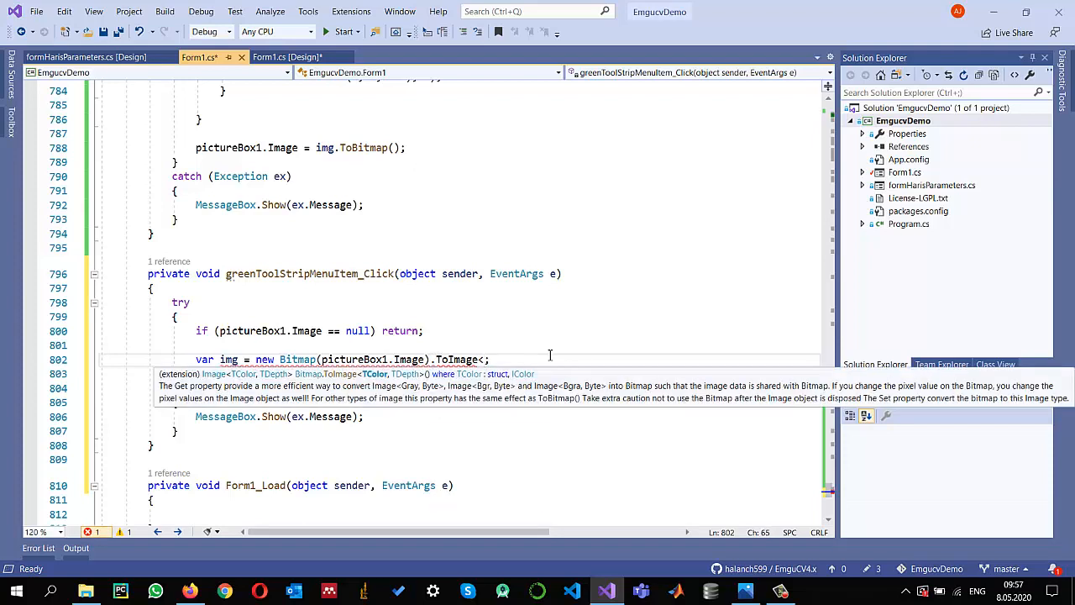
pyautogui.write('Bgr, byte>(')
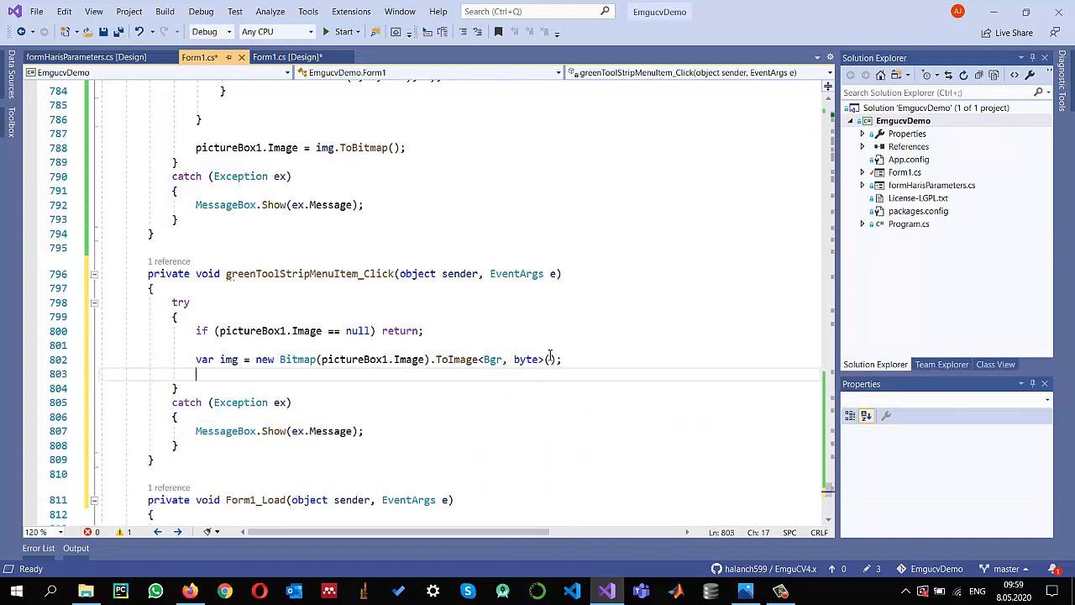
# - Apply img._SmoothGaussian(5) to blur the copied image
pyautogui.write('img =')
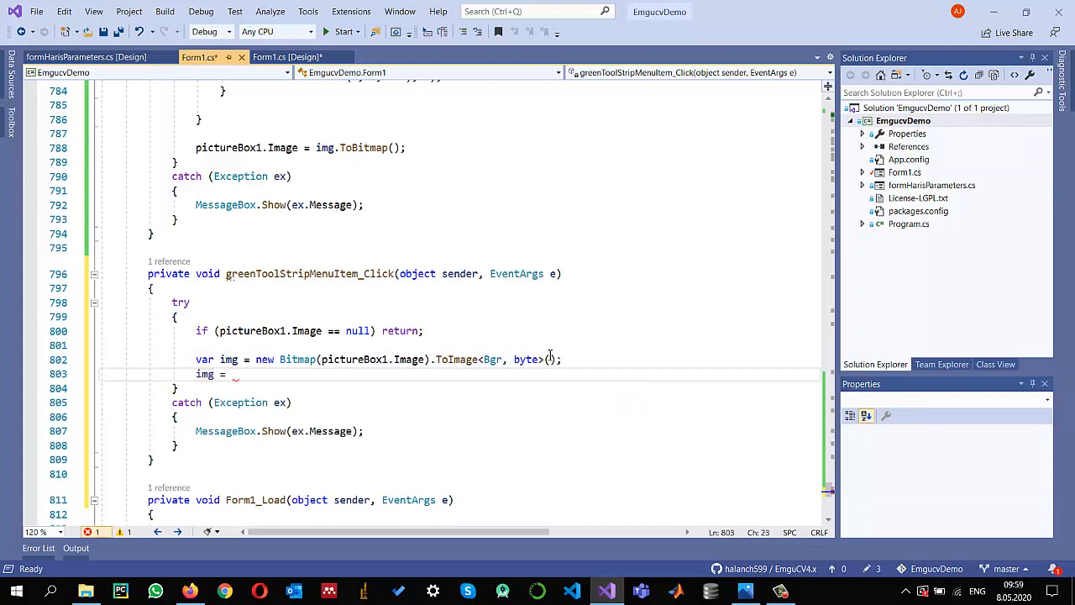
pyautogui.write('_sm')
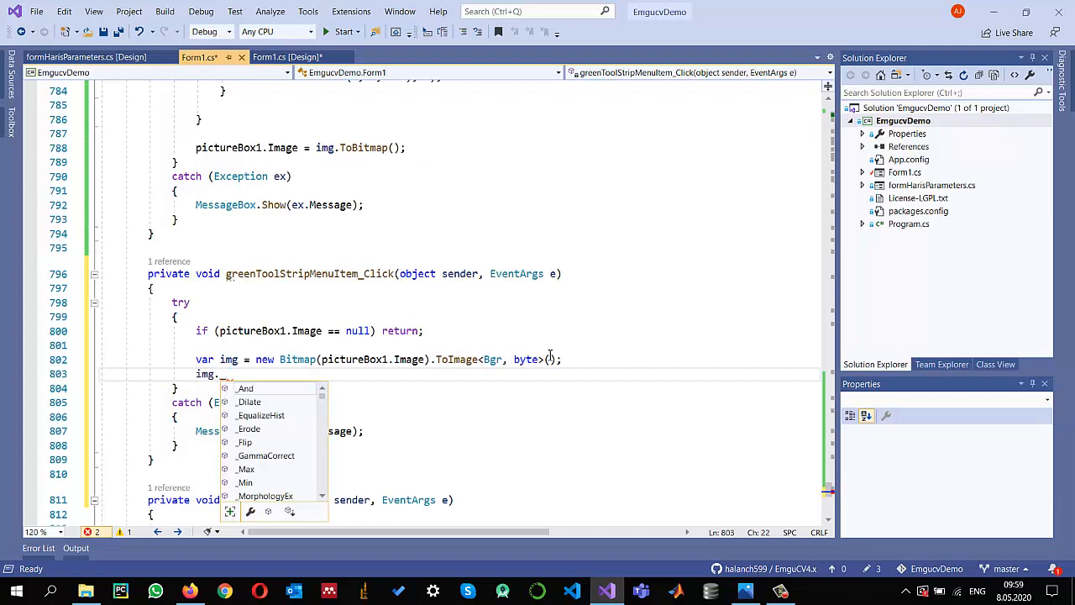
pyautogui.write('_SmoothGaussian(')
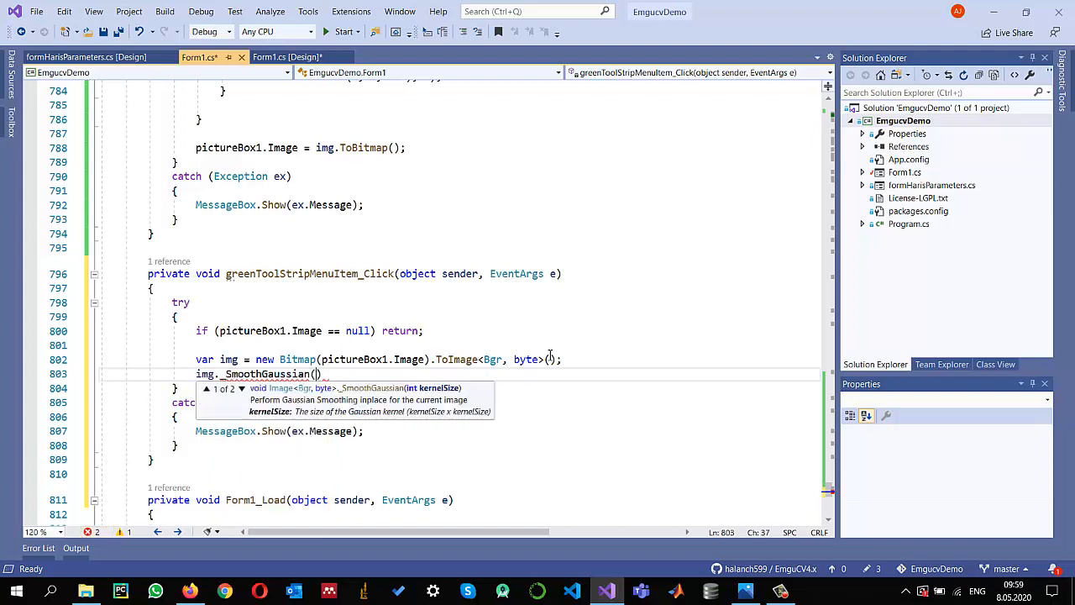
pyautogui.write('5')
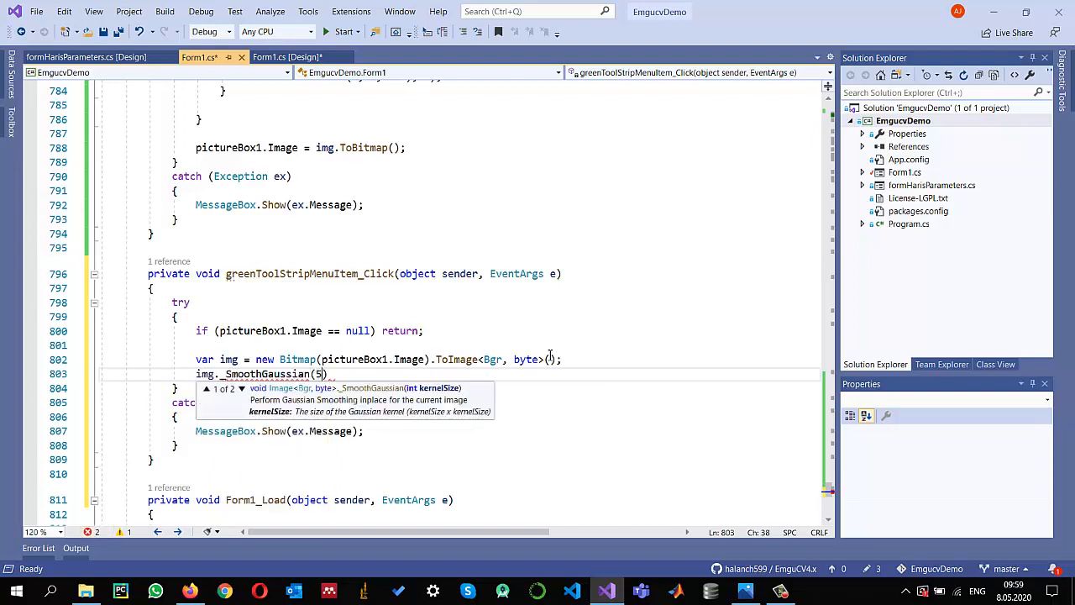
pyautogui.write(';')
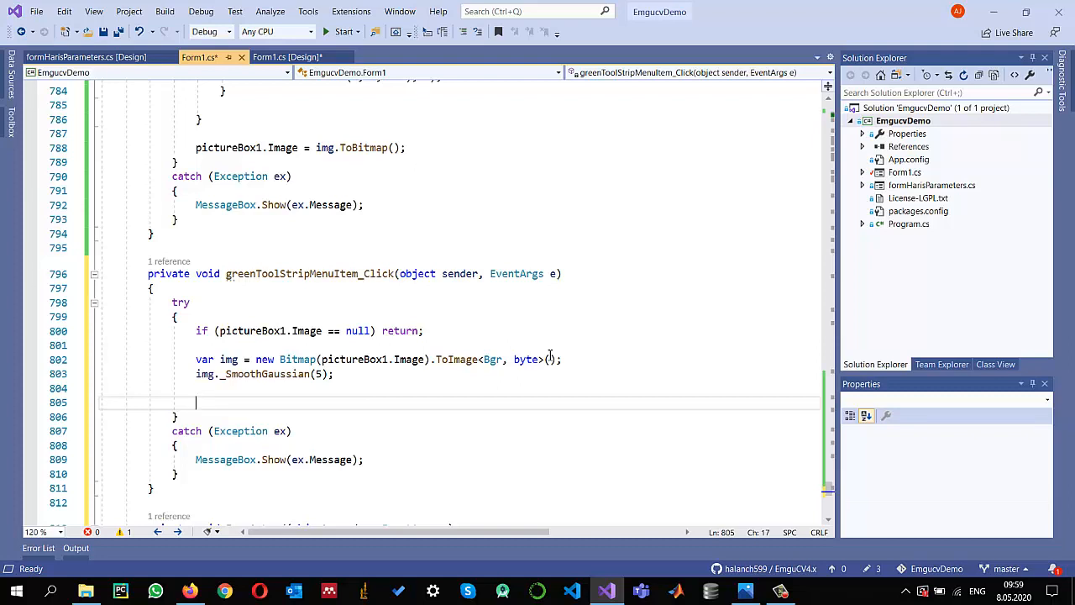
# - Declare Bgr lower = new Bgr(0, 150, 0), correcting the mistyped arguments
pyautogui.write('Bgr lower = ne')
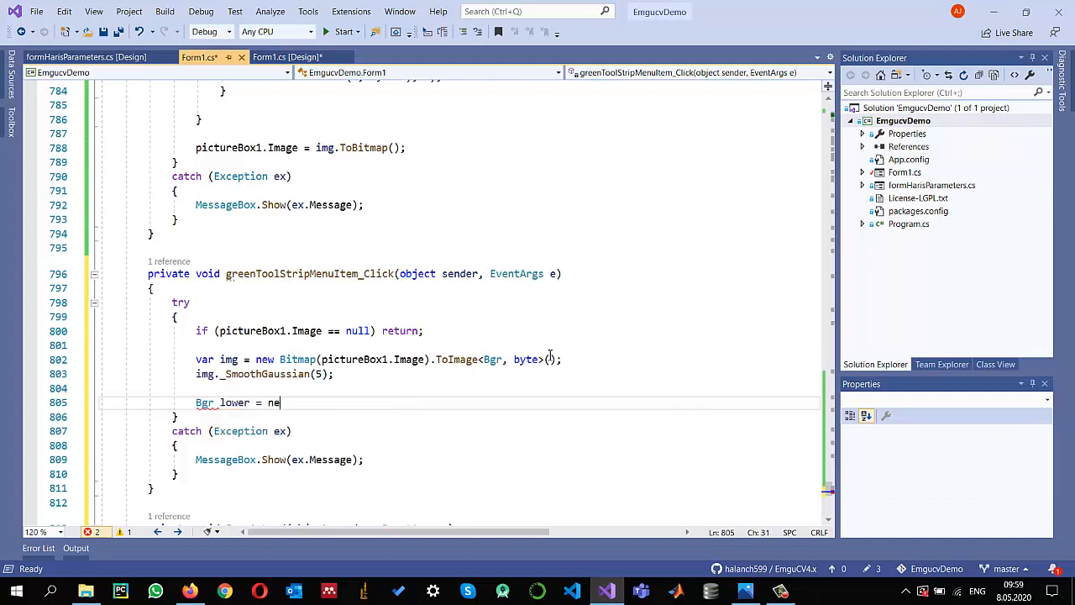
pyautogui.write('w Bgr()')
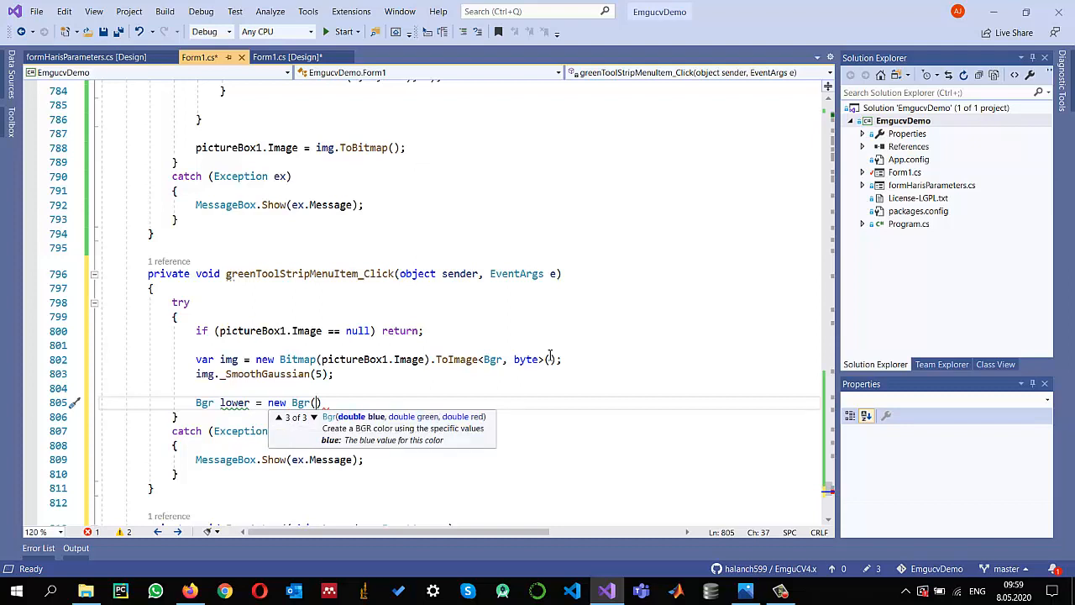
pyautogui.write('0,0,')
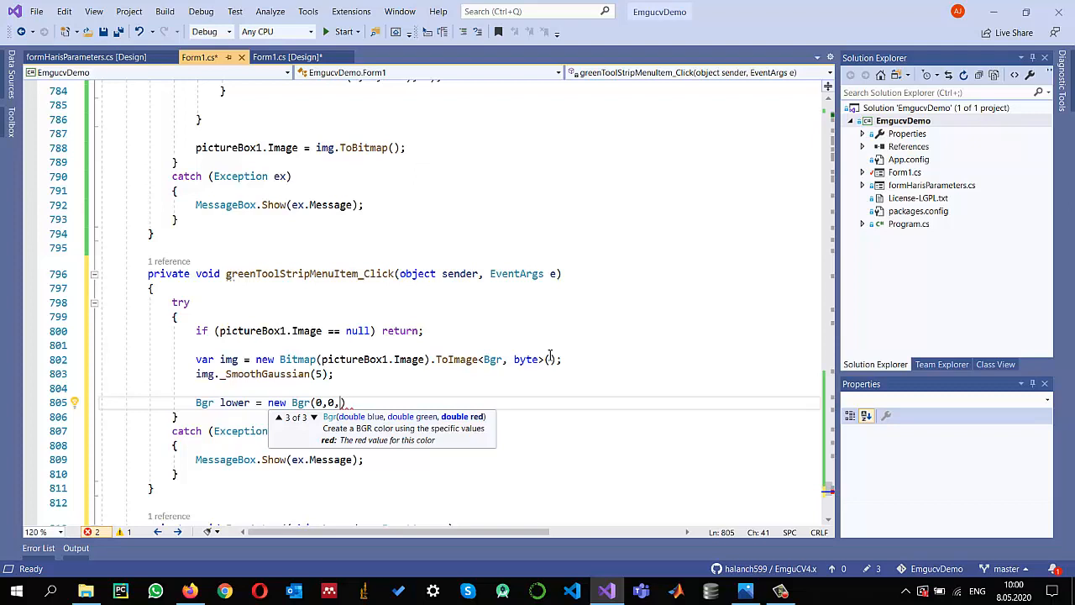
pyautogui.write('15')
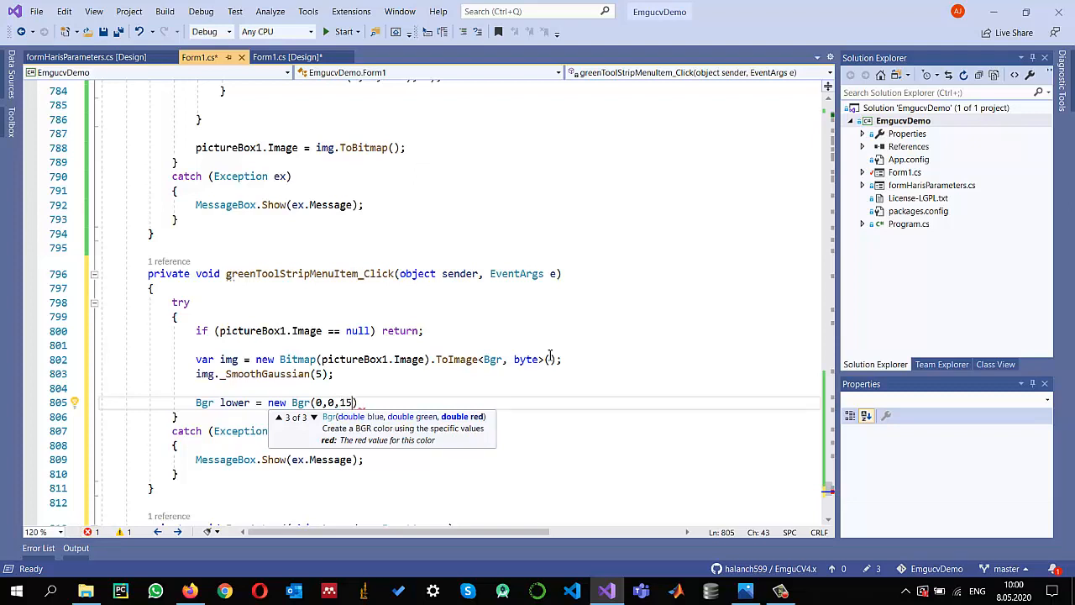
pyautogui.press('Backspace')
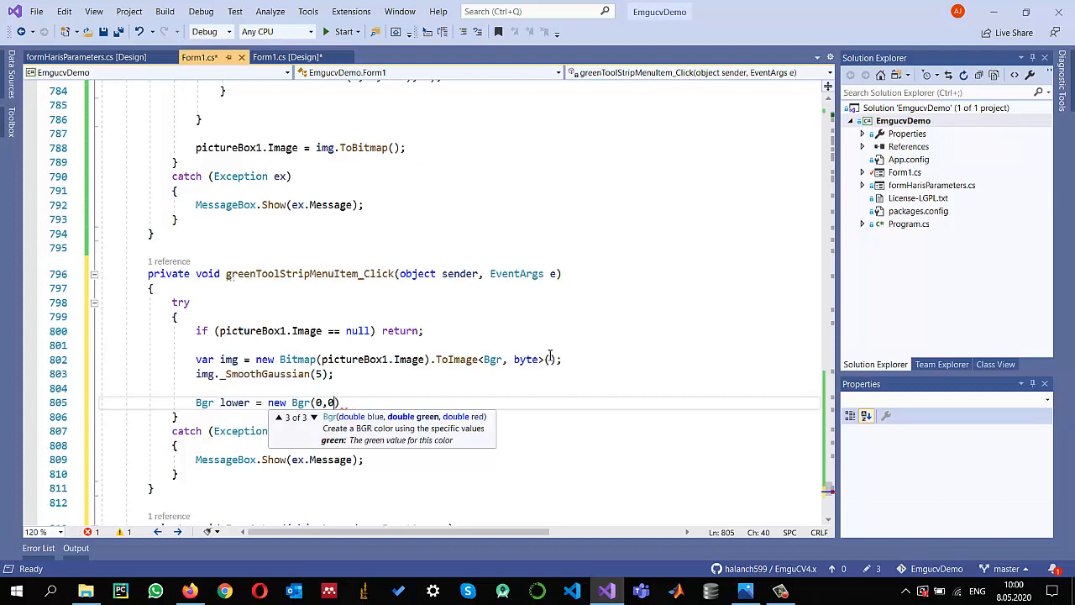
pyautogui.press('Backspace')
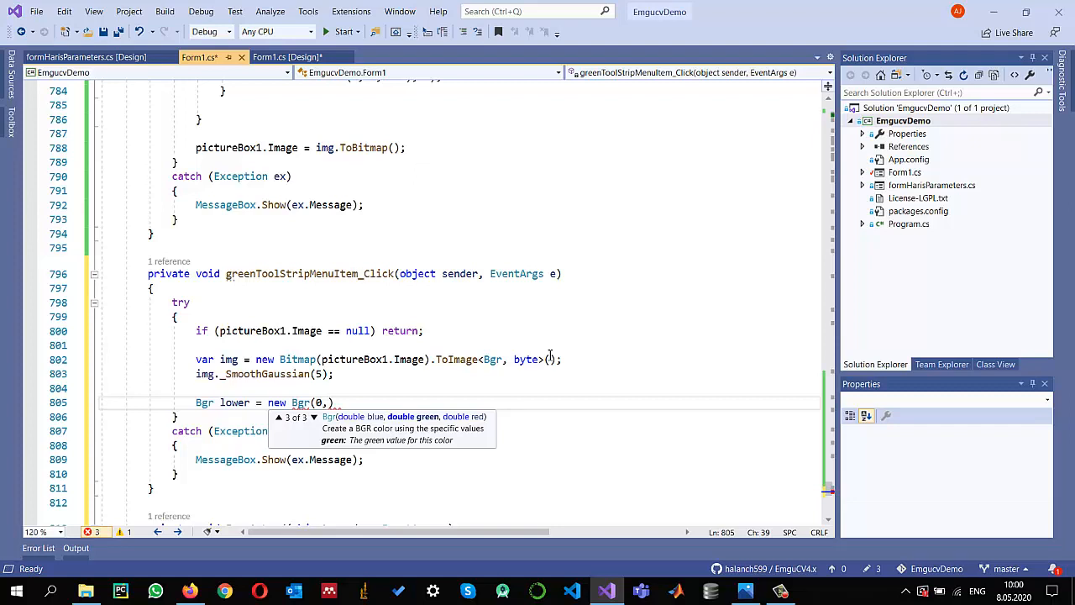
pyautogui.write('15')
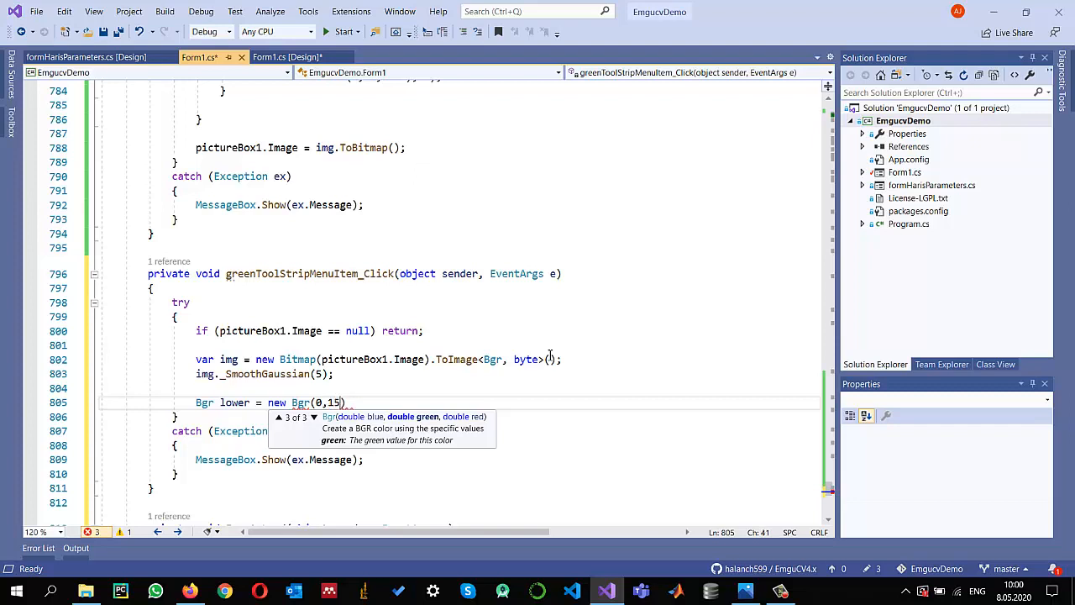
pyautogui.write('0')
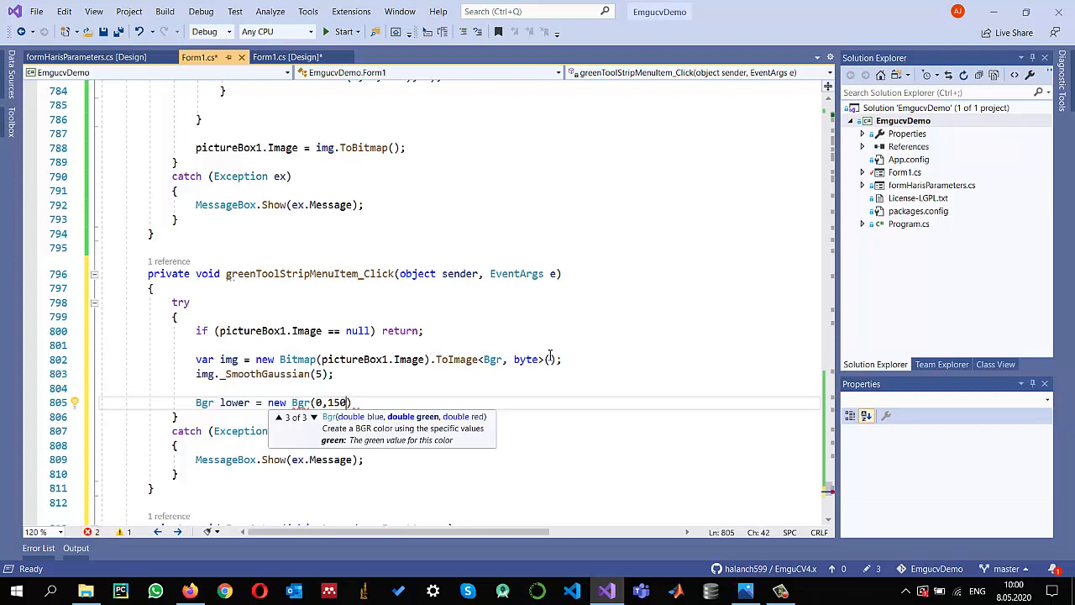
pyautogui.write(',')
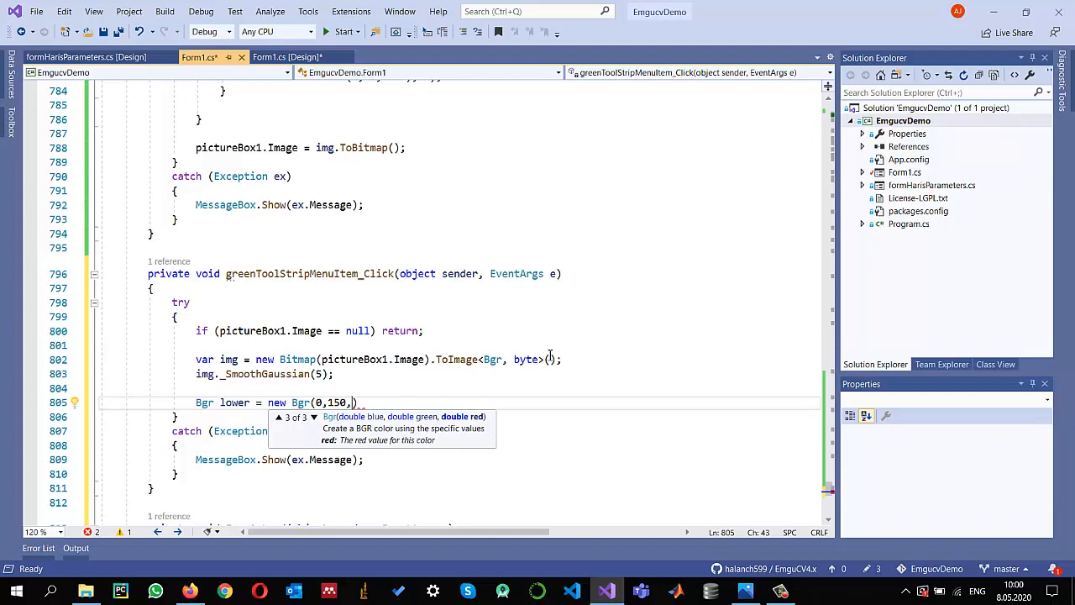
pyautogui.write('0)')
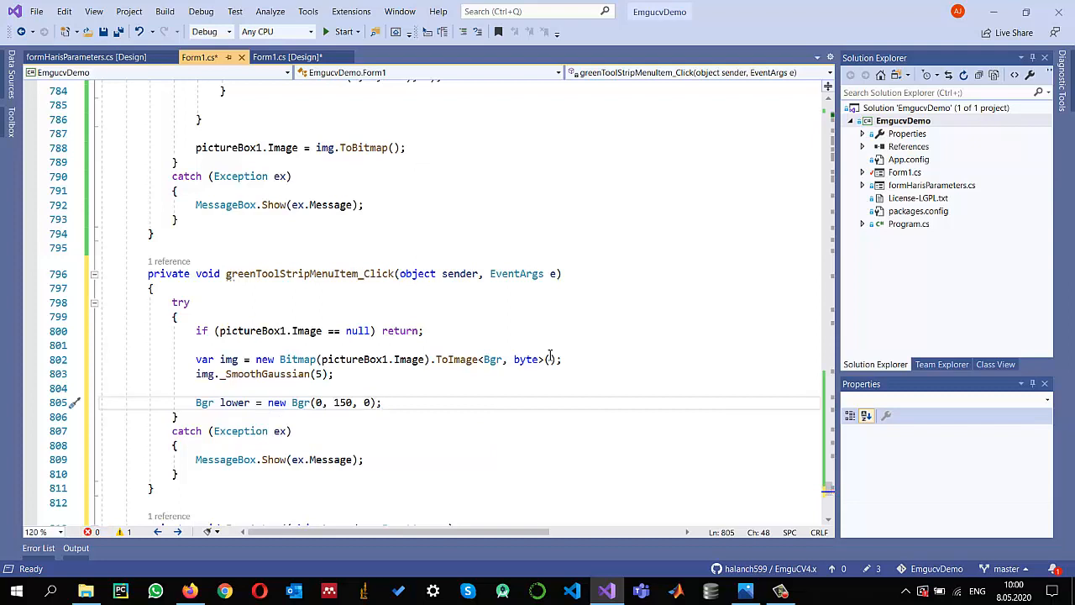
pyautogui.click(381, 402)
pyautogui.write('Bgr hi')
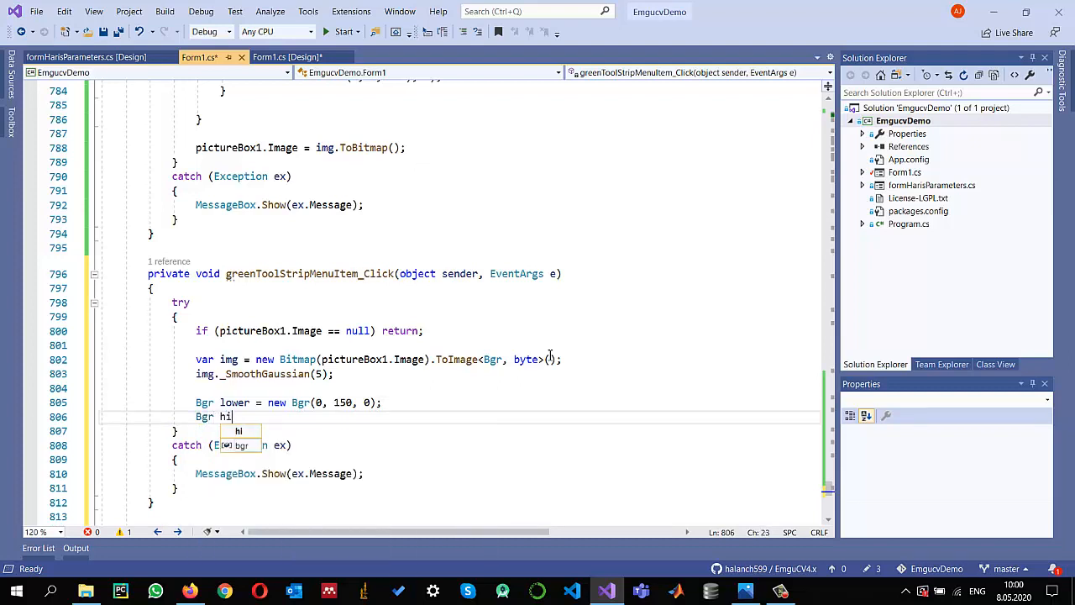
# - Declare Bgr higher = new Bgr(100, 255, 30) as the upper green bound
pyautogui.write('her = new Bgr(')
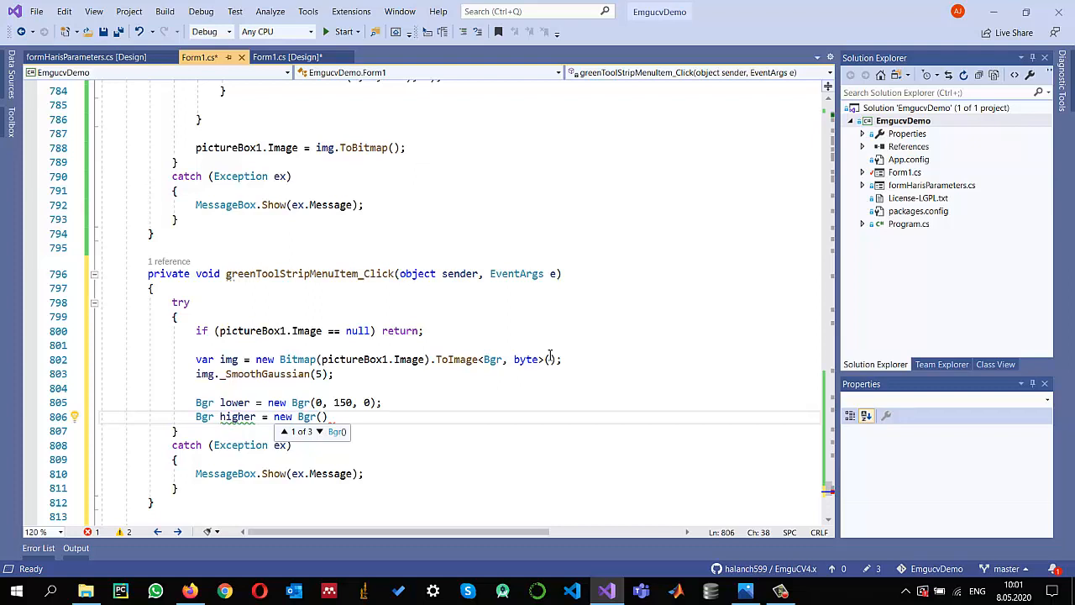
pyautogui.write('1')
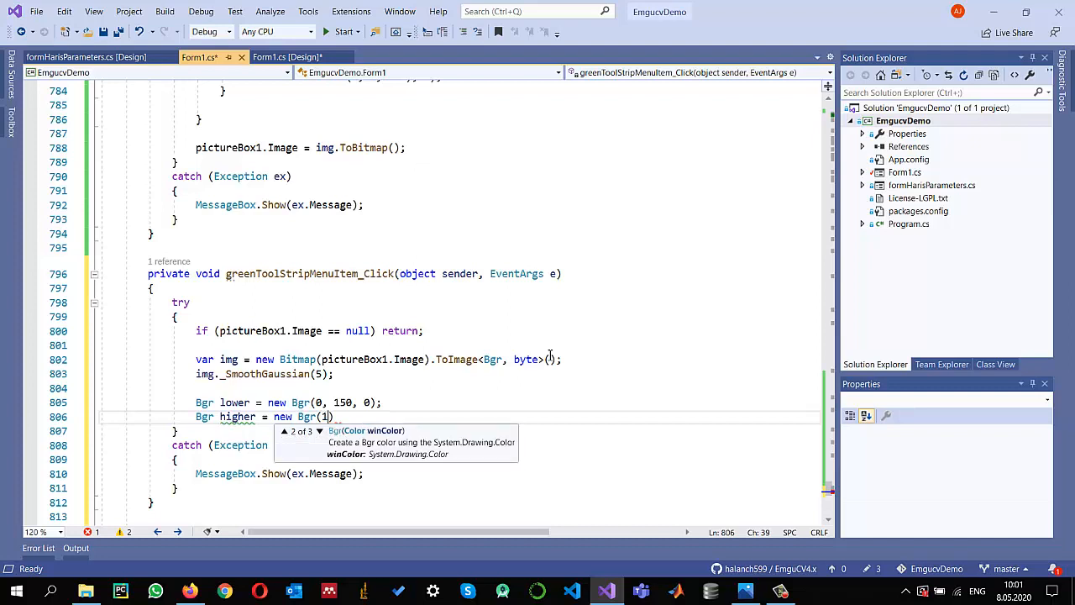
pyautogui.write('00,')
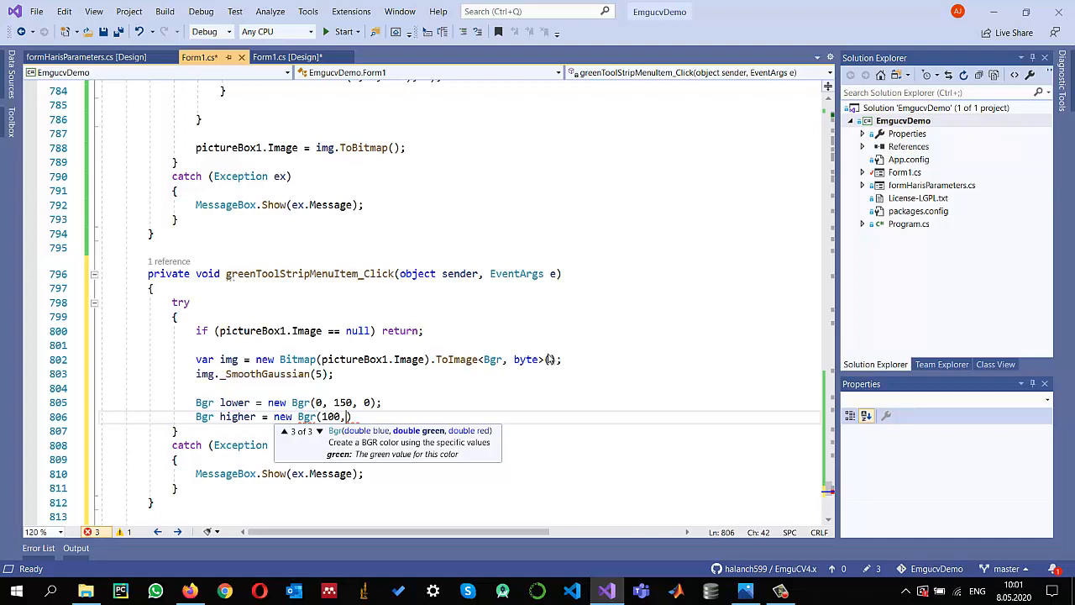
pyautogui.write('255,')
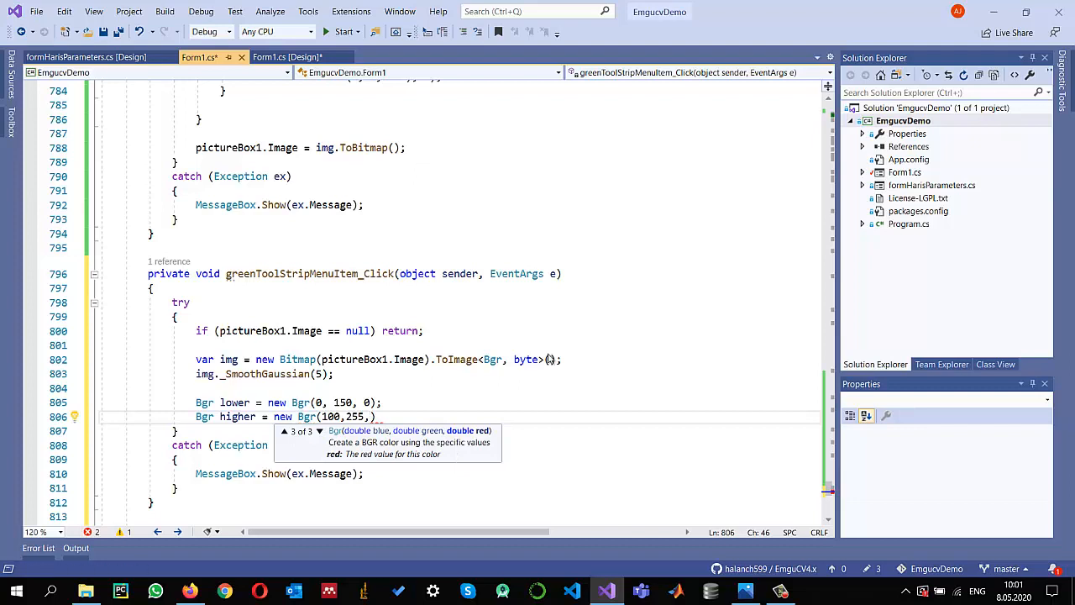
pyautogui.write('30')
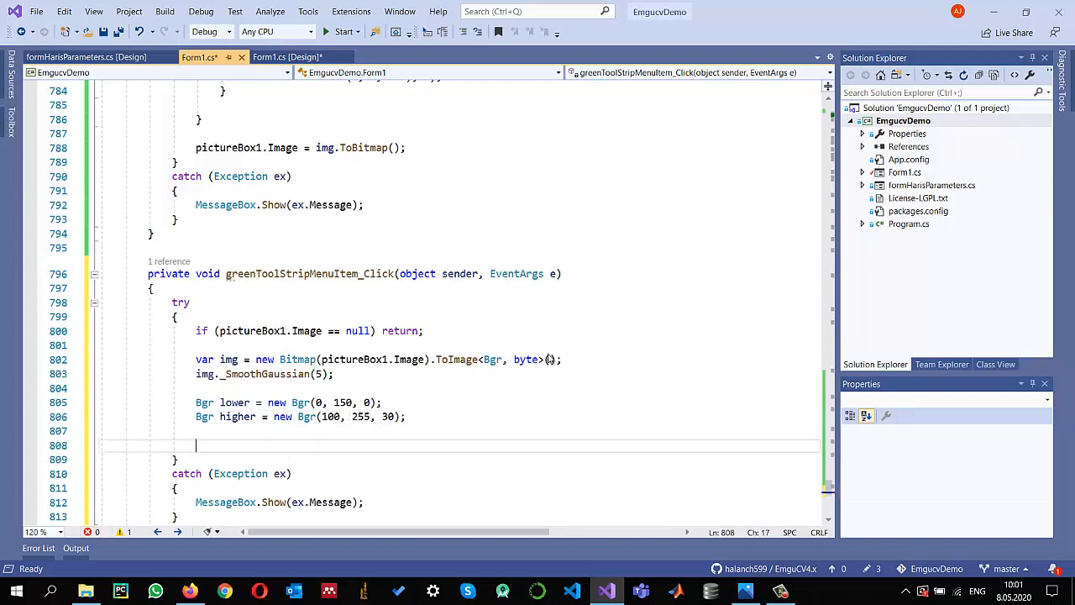
# - Write var mask = img.InRange(lower, higher) to threshold the smoothed image
pyautogui.write('img.')
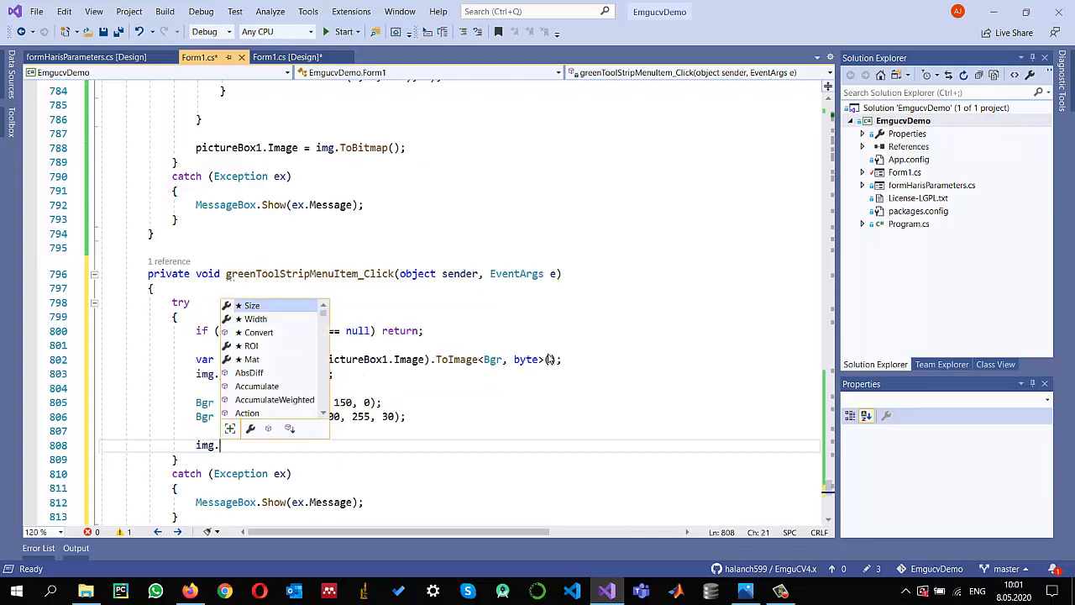
pyautogui.write('in')
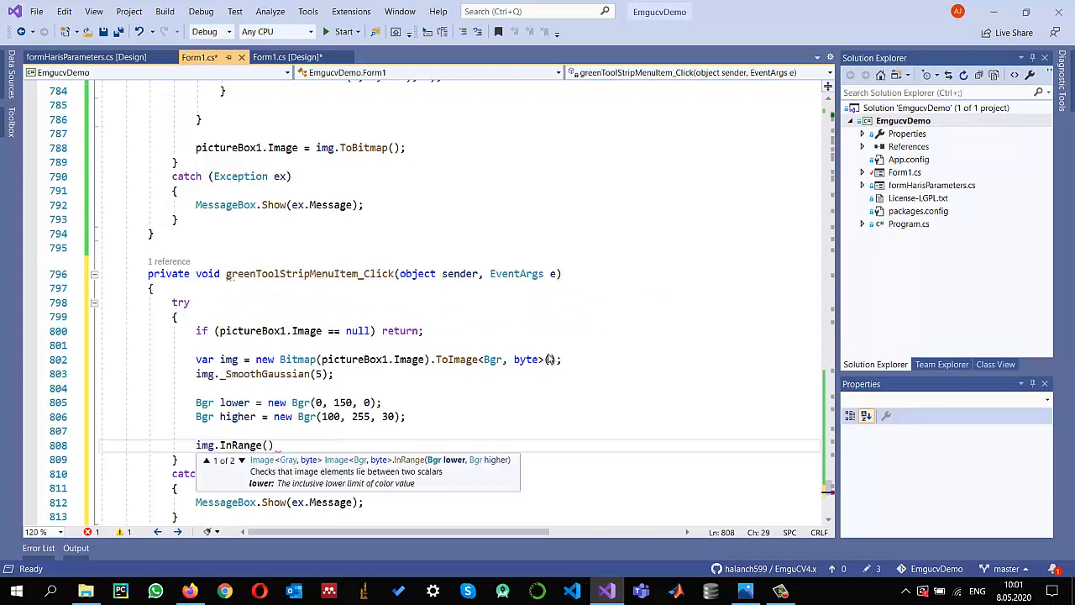
pyautogui.write('lower,')
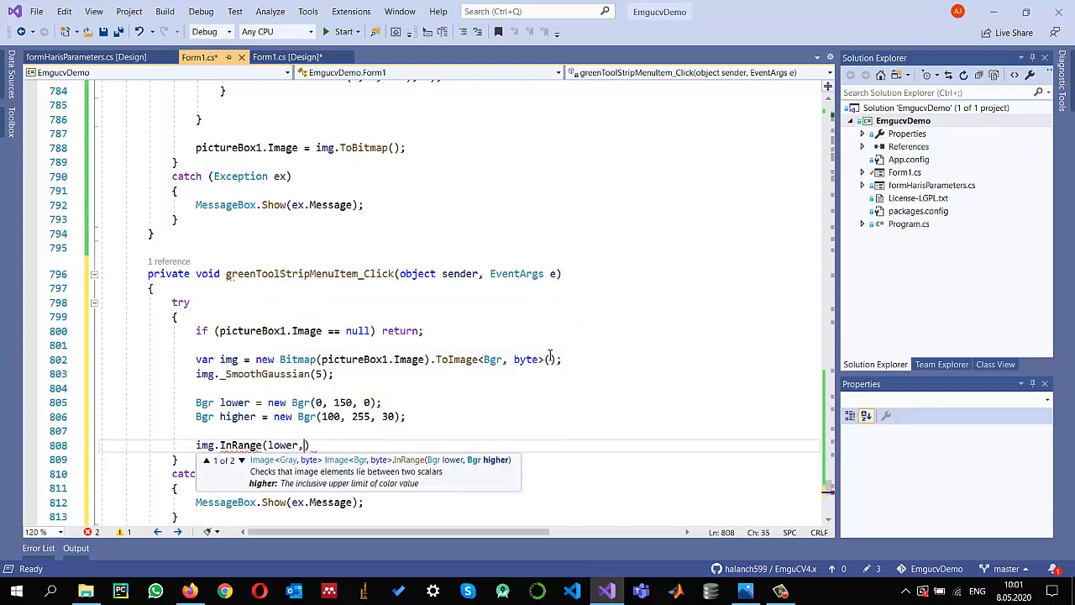
pyautogui.write('higher')
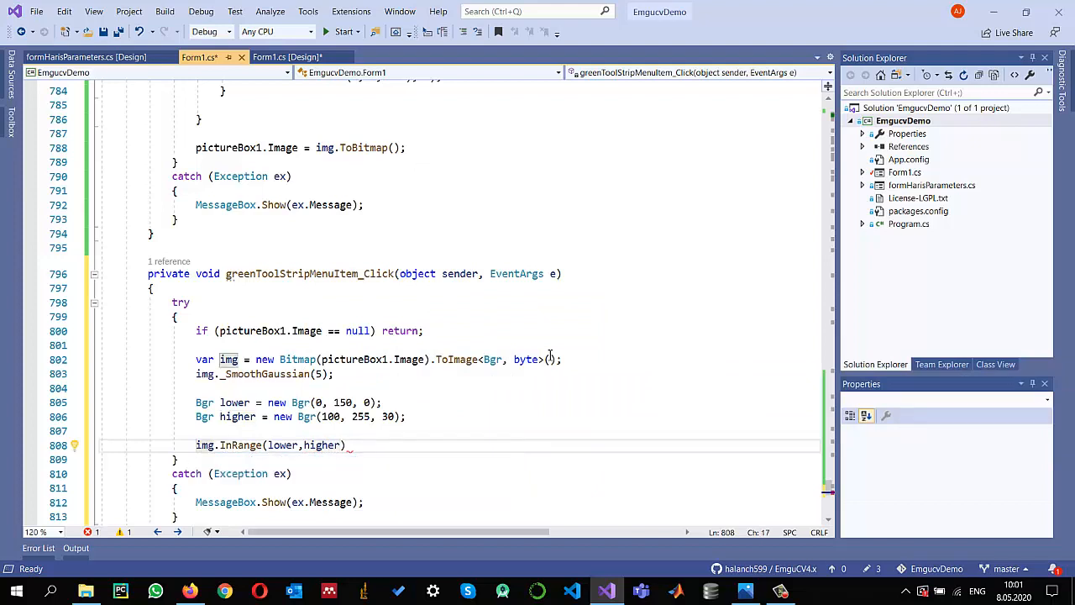
pyautogui.write('var mask =')
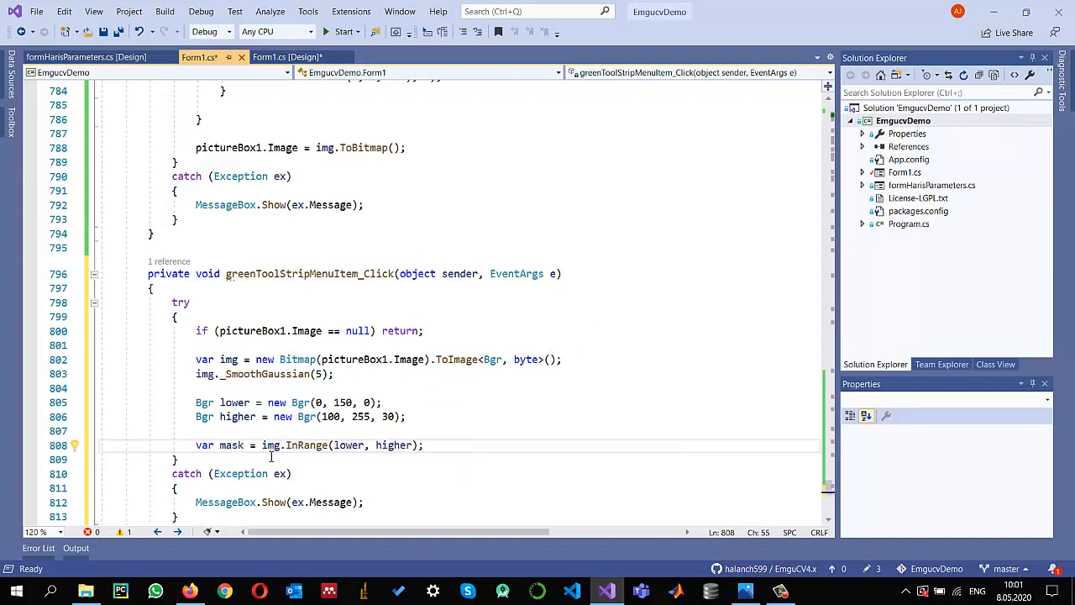
pyautogui.doubleClick(231, 445)
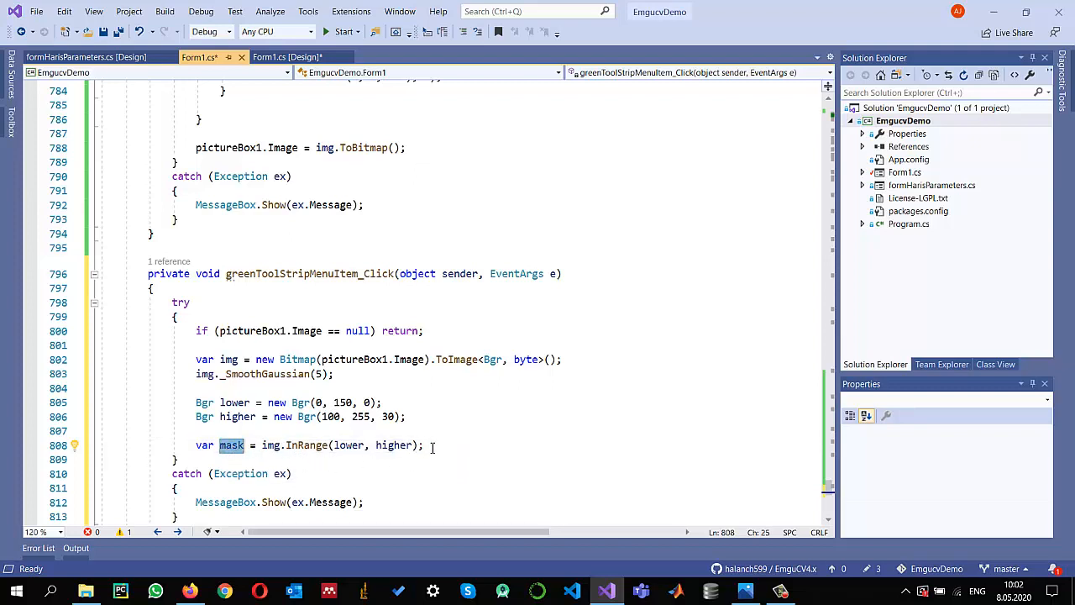
pyautogui.click(459, 446)
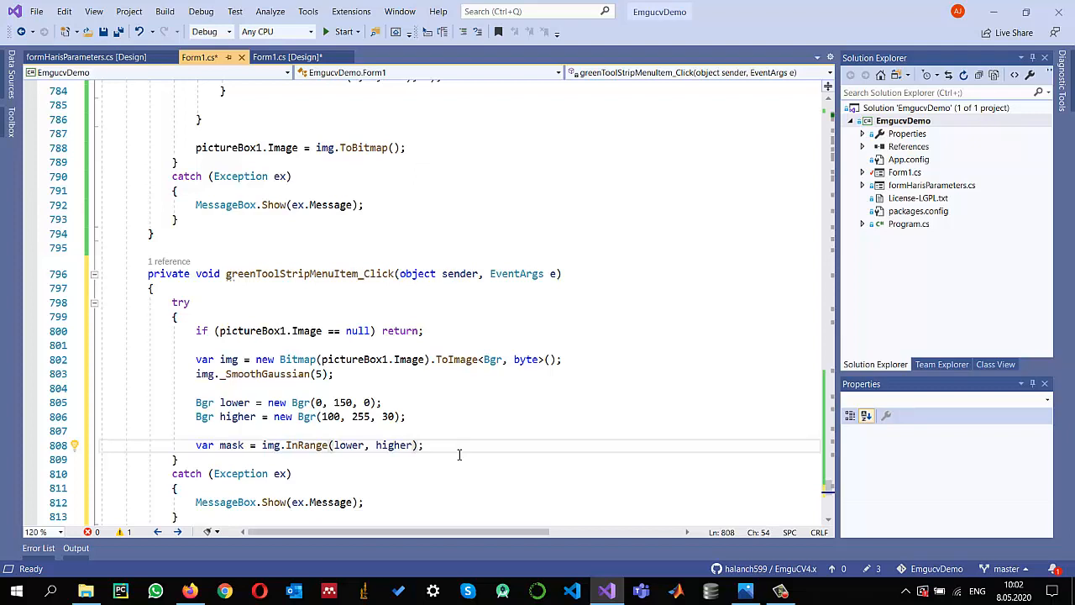
# - Append .Not() to the InRange call so the mask marks non-green pixels, and begin an output variable
pyautogui.write('.Not')
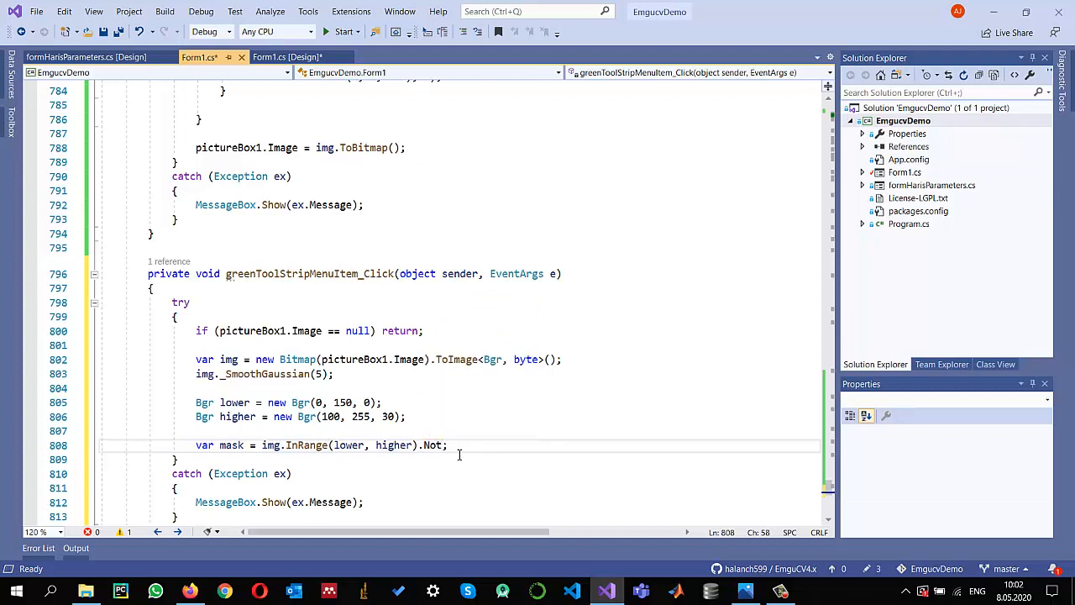
pyautogui.write('();')
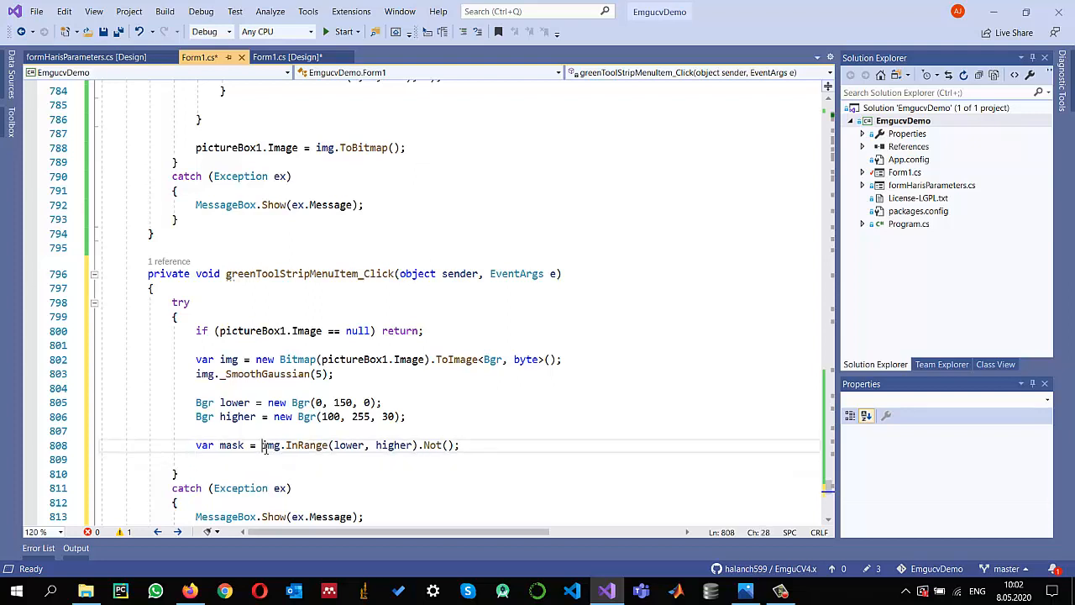
pyautogui.moveTo(261, 445); pyautogui.dragTo(420, 445)
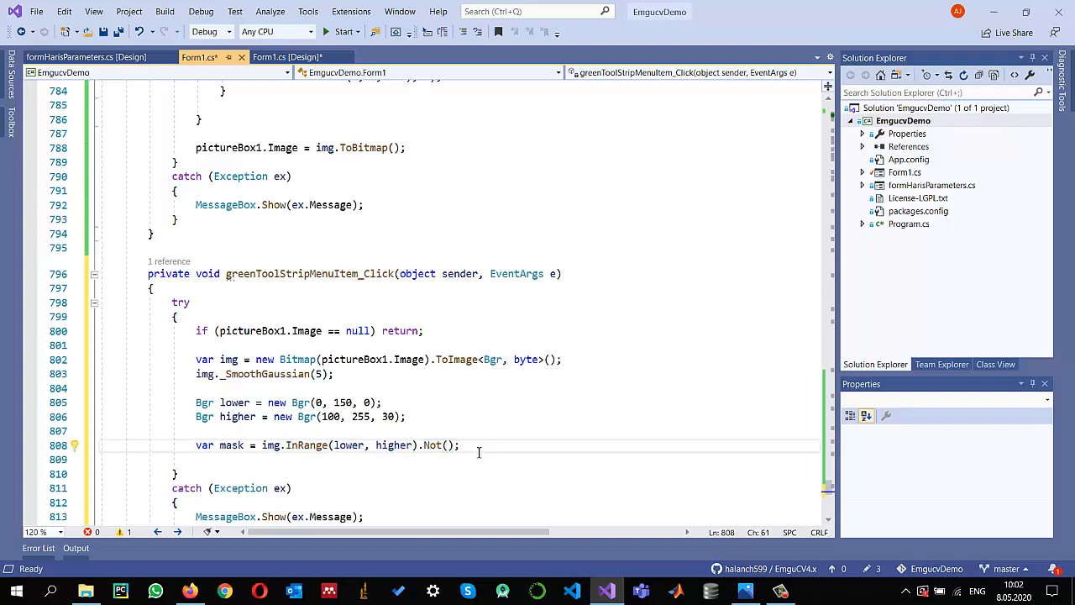
pyautogui.write('var output')
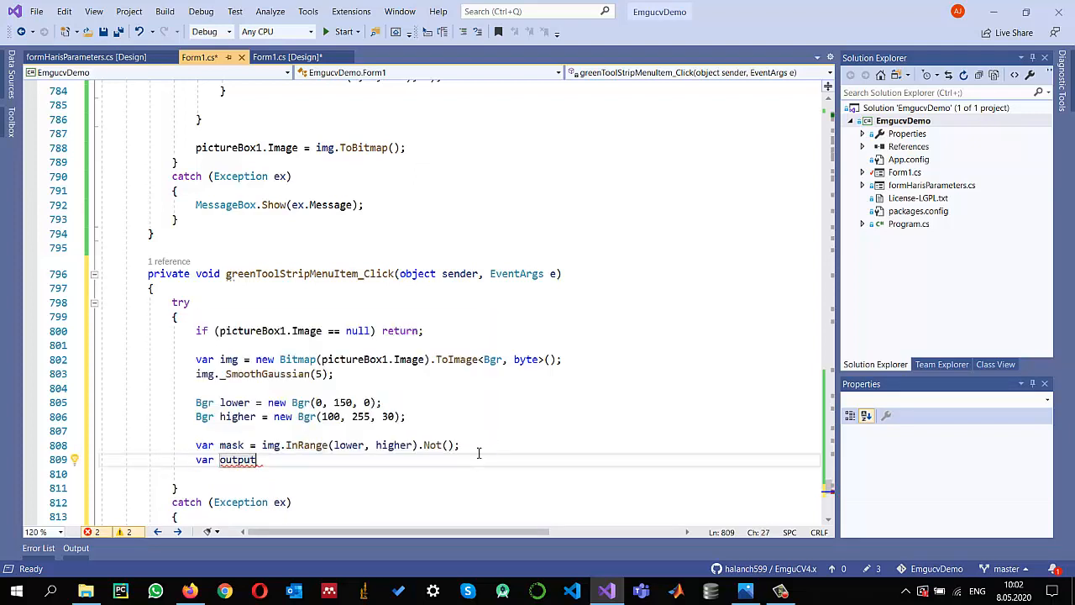
# - Complete var output = img.Clone(); below the mask line
pyautogui.write('=')
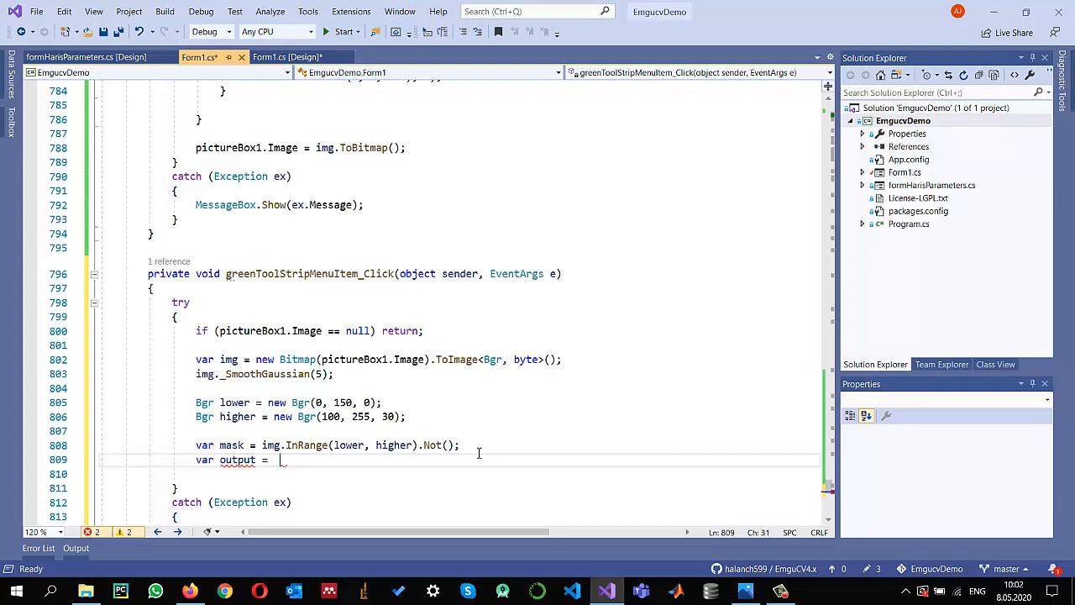
pyautogui.write('img.Clone()')
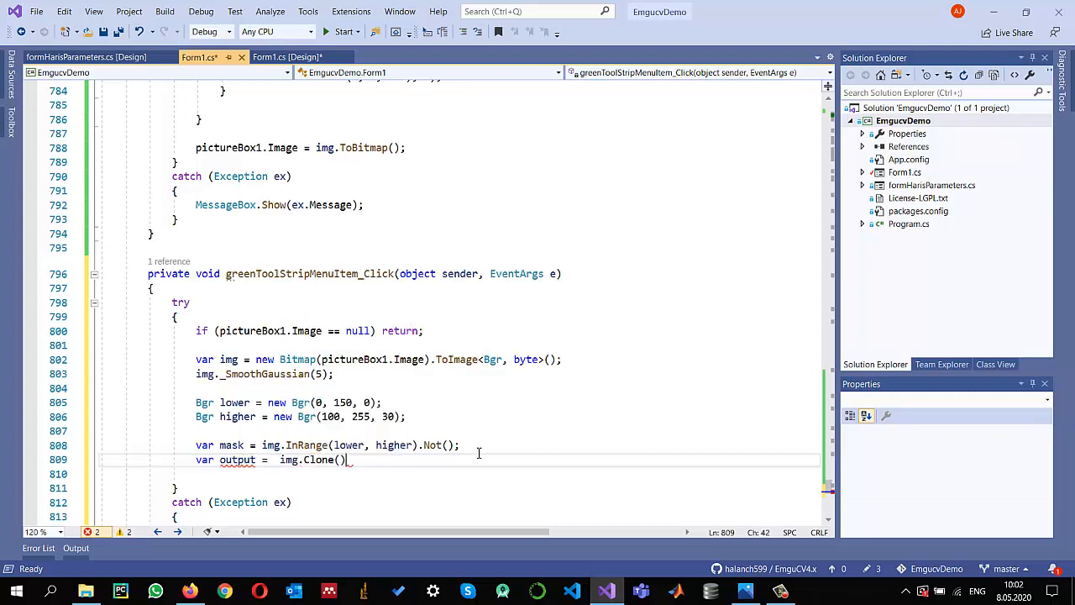
pyautogui.write(';')
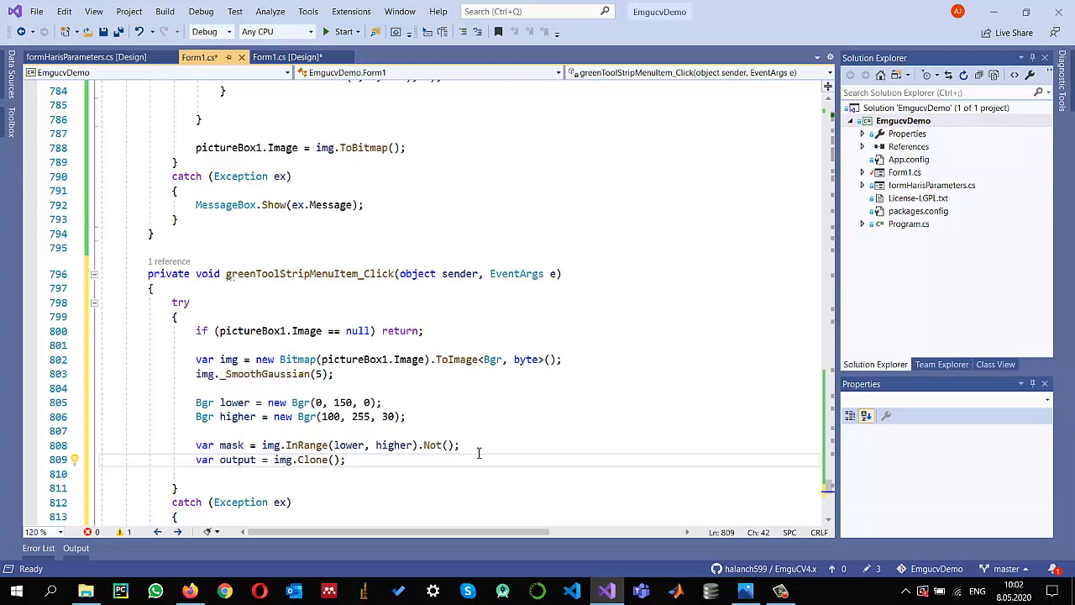
# - Replace the clone line with img.SetValue(new Bgr(0, 0, 0), mask) to black out non-green pixels
pyautogui.write('img.s')
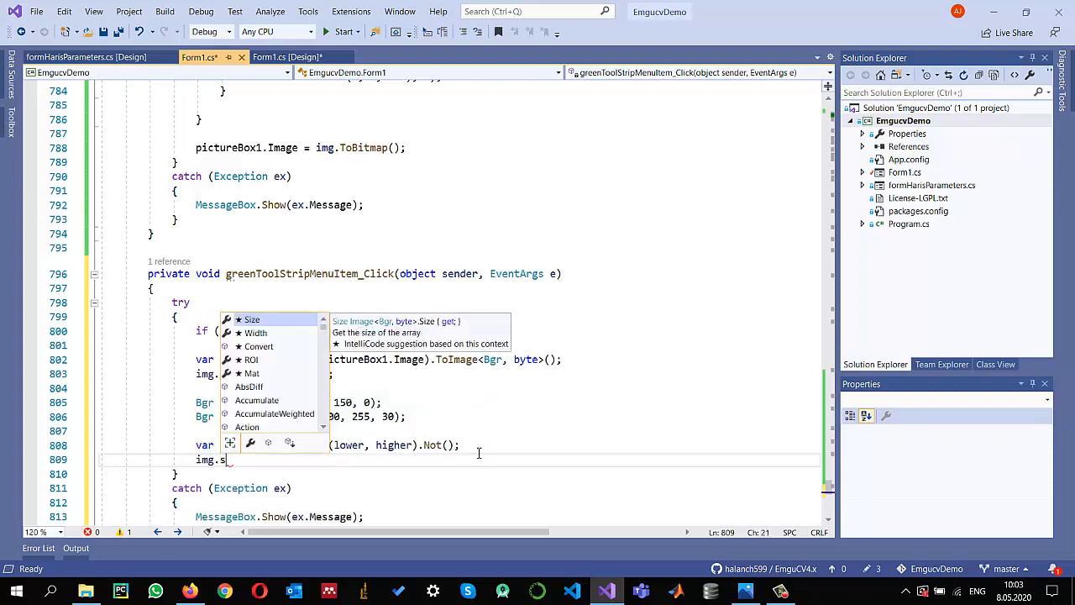
pyautogui.write('etValue')
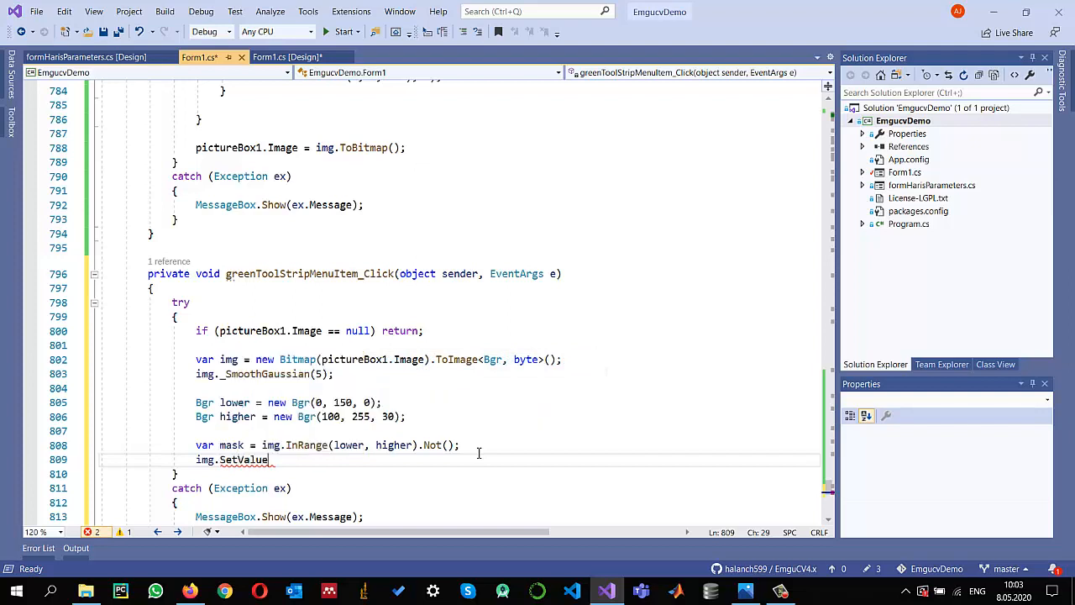
pyautogui.write('(')
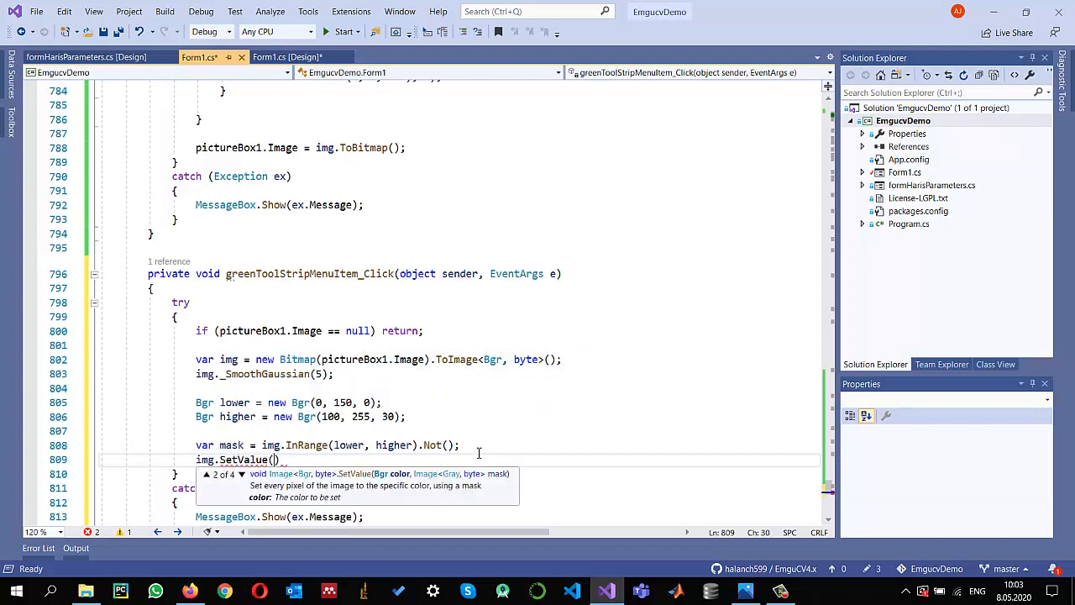
pyautogui.write('n')
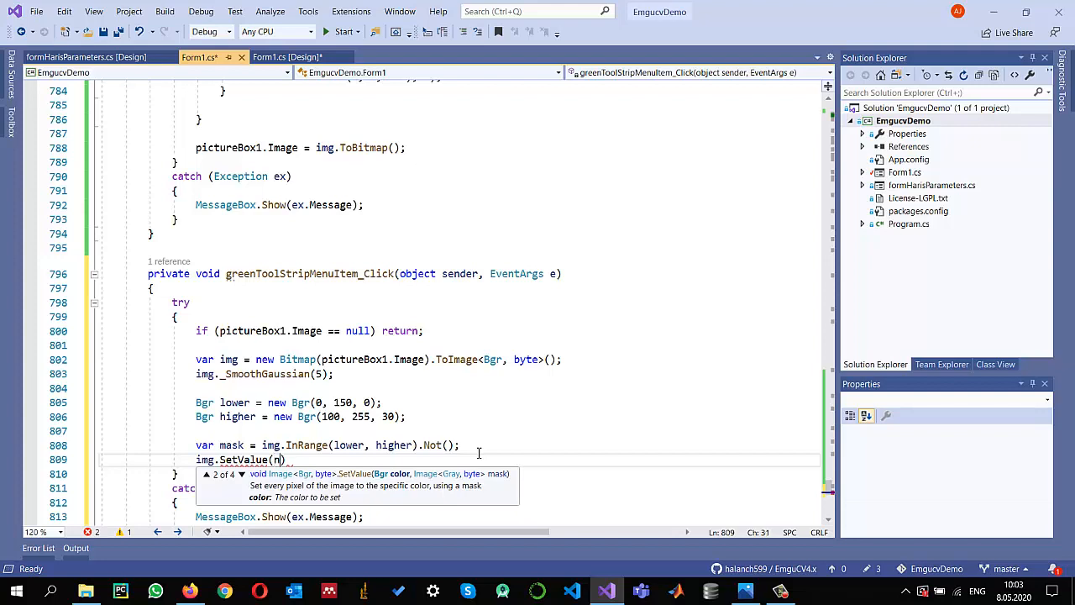
pyautogui.write('new Bgr()')
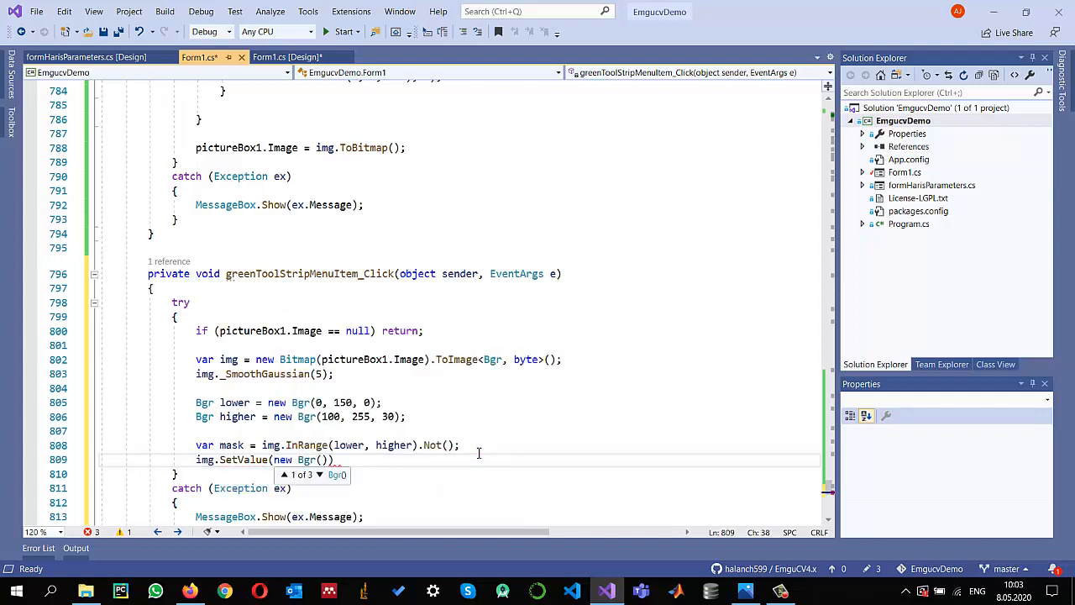
pyautogui.write('0,0,0')
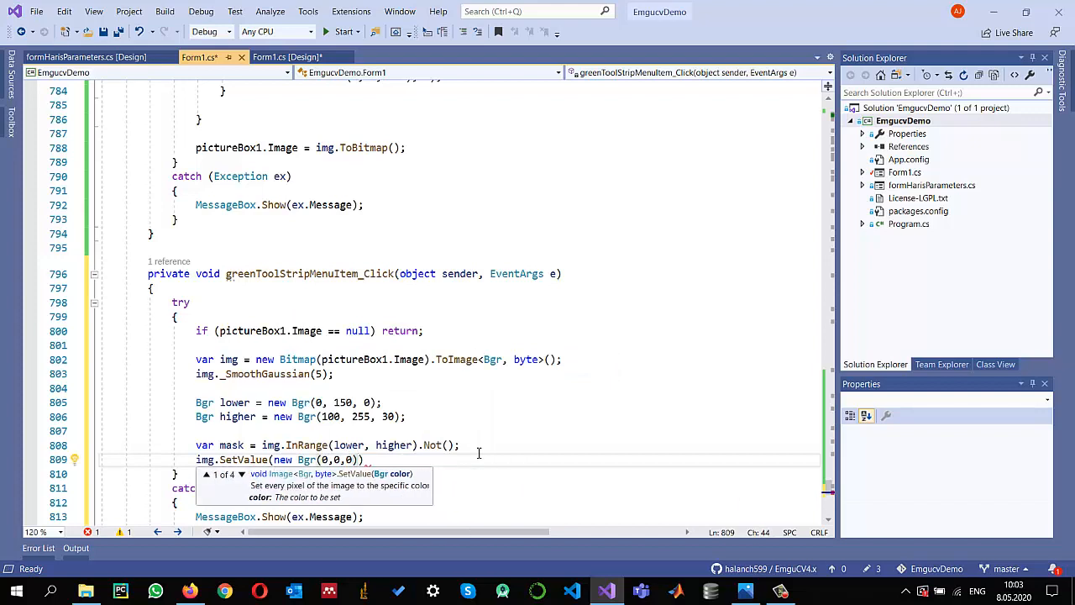
pyautogui.write(',')
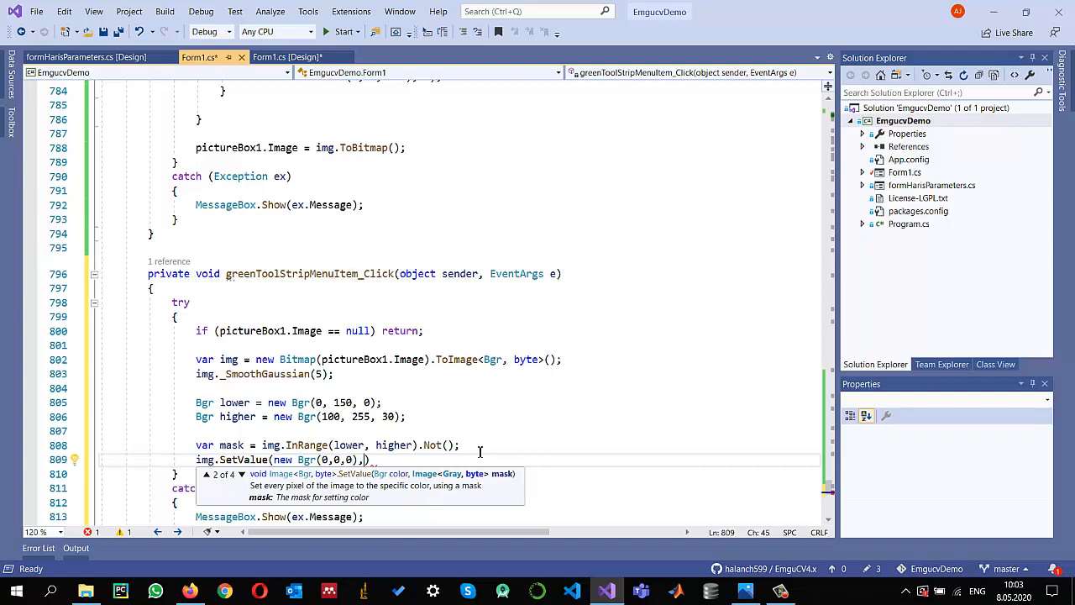
pyautogui.write('mask')
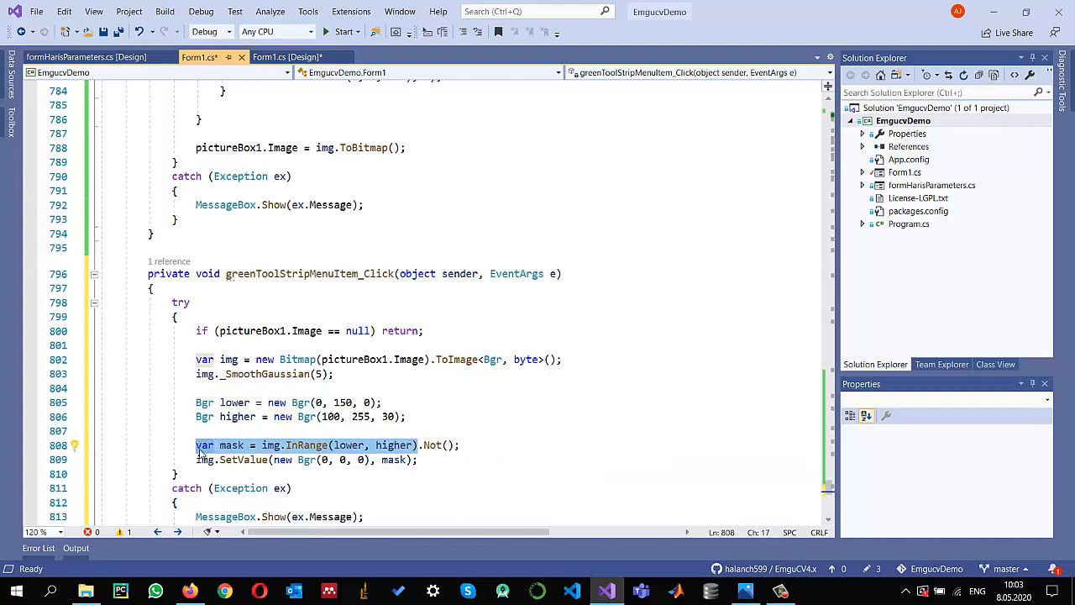
pyautogui.click(396, 459)
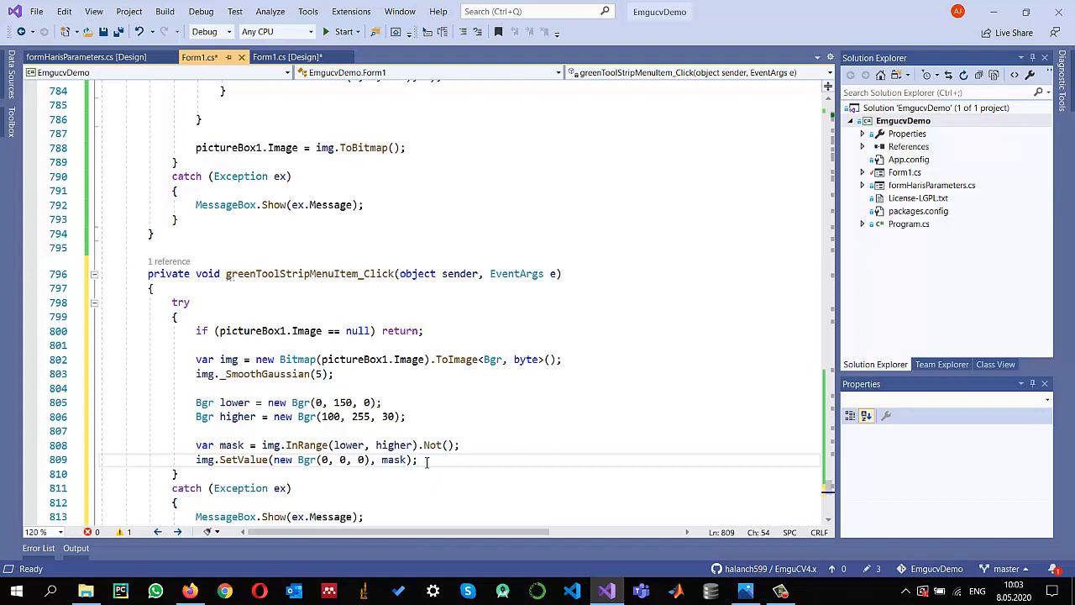
# - Assign pictureBox1.Image = img.AsBitmap() to show the result in the picture box
pyautogui.write('pictureBox1.')
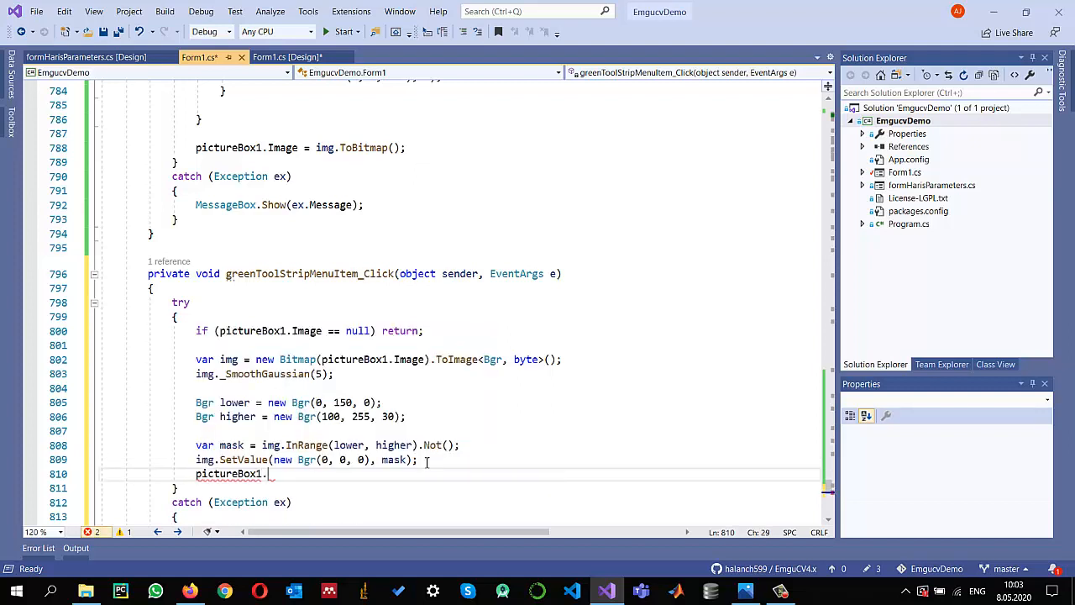
pyautogui.write('Image')
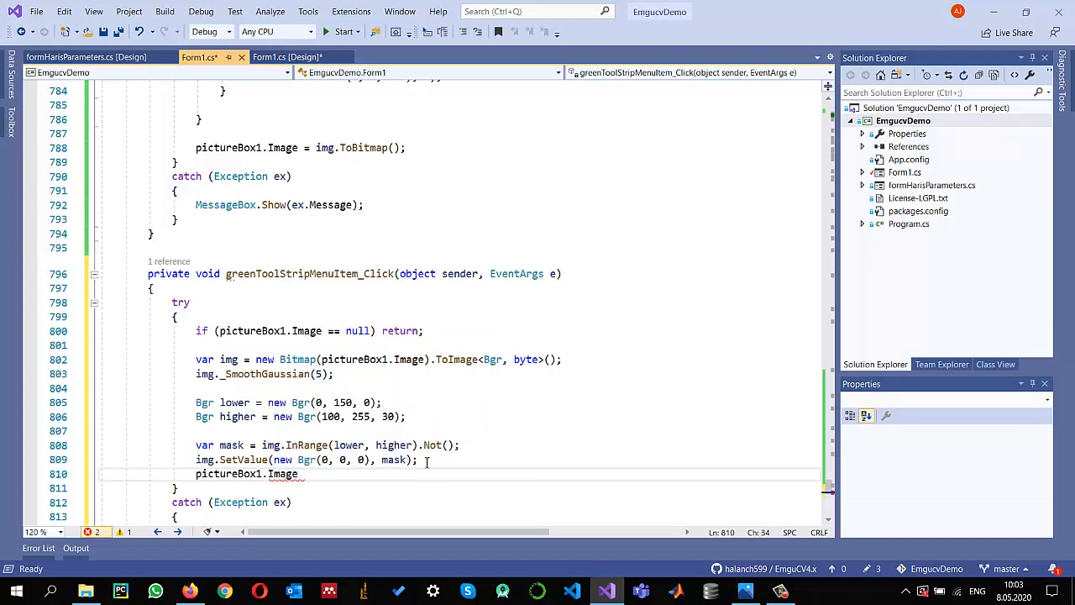
pyautogui.write('img.')
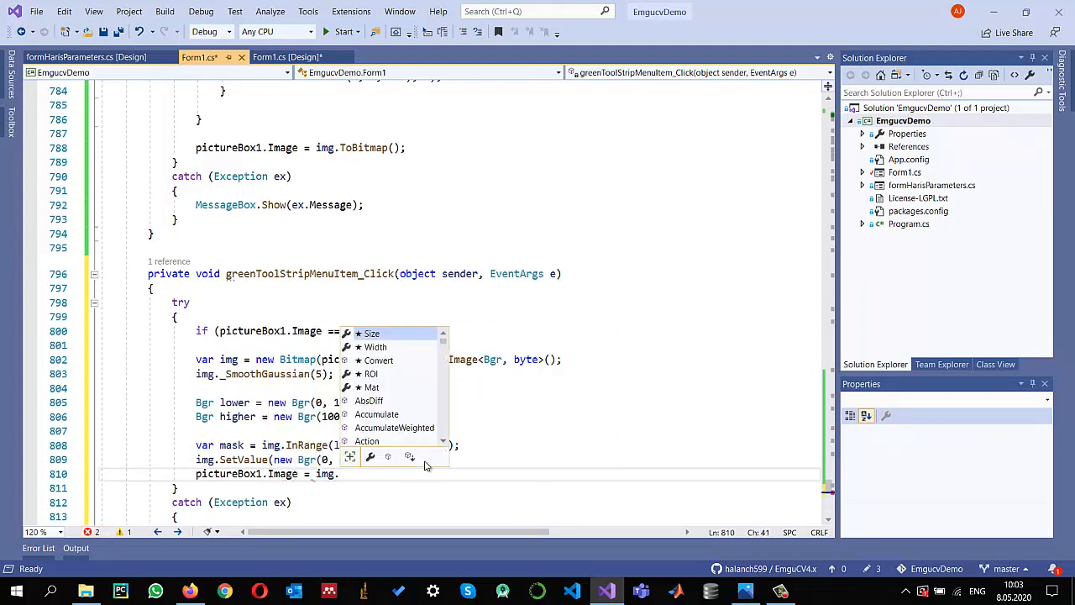
pyautogui.write('as')
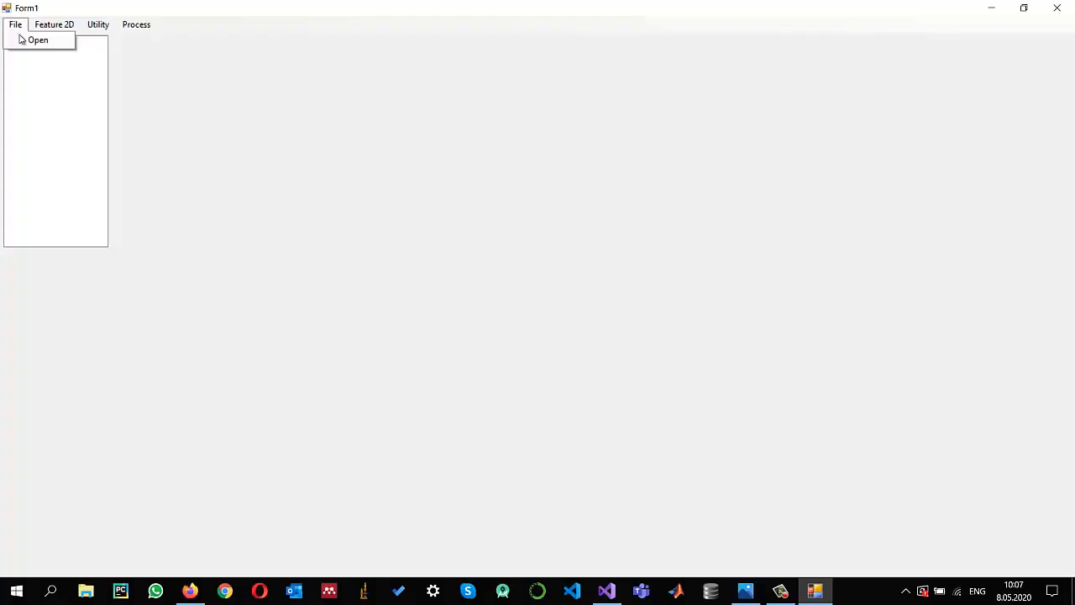
# - Load the shapes image with red, blue, green and orange figures via File > Open
pyautogui.click(38, 40)
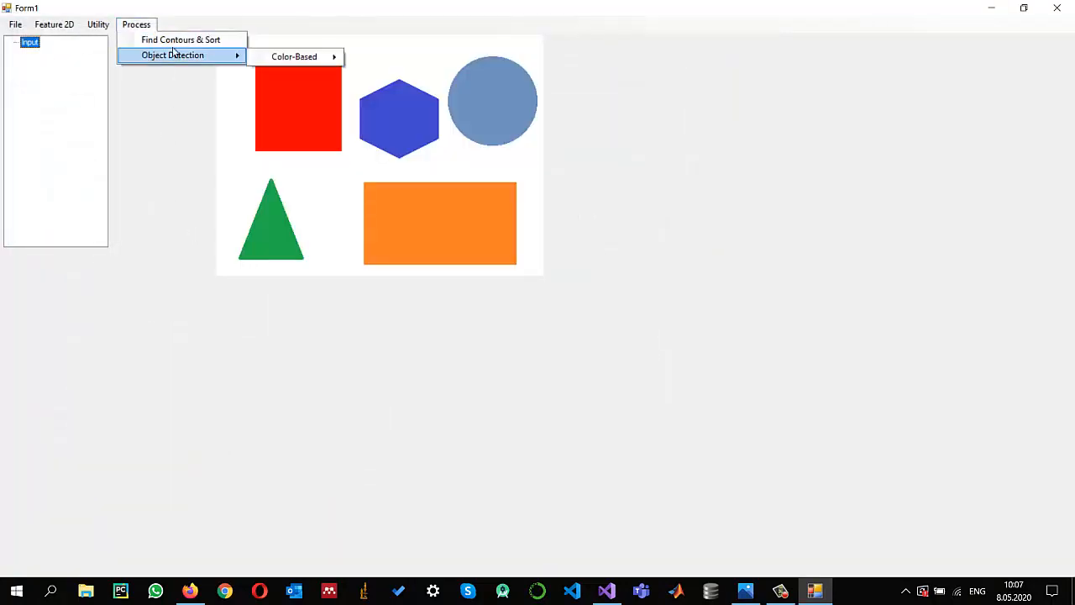
pyautogui.moveTo(294, 56)
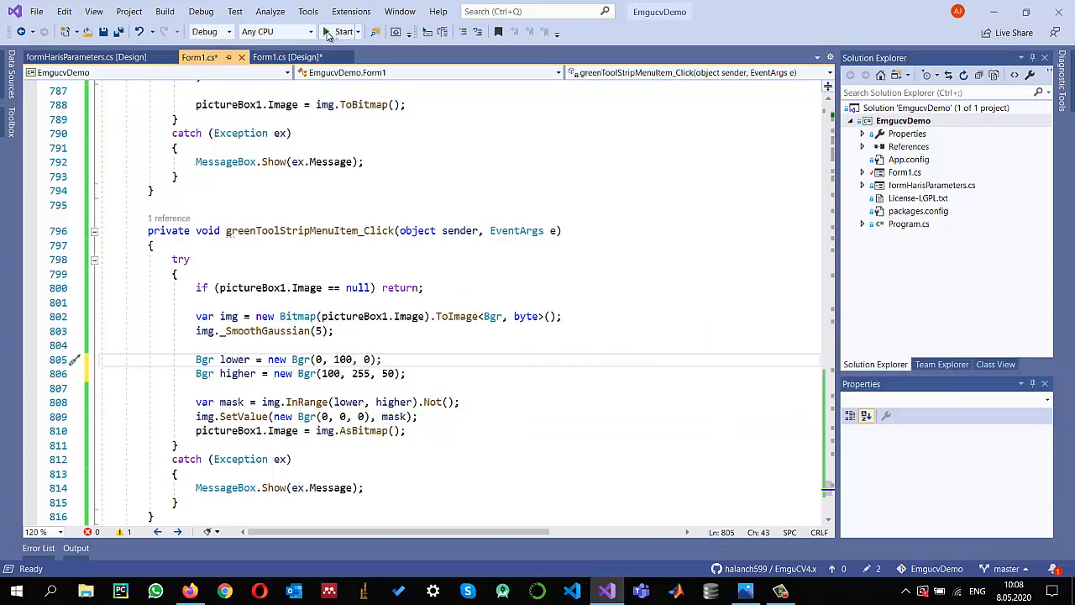
# - Run the app again with green bounds (0, 100, 0)–(100, 255, 50)
pyautogui.click(342, 32)
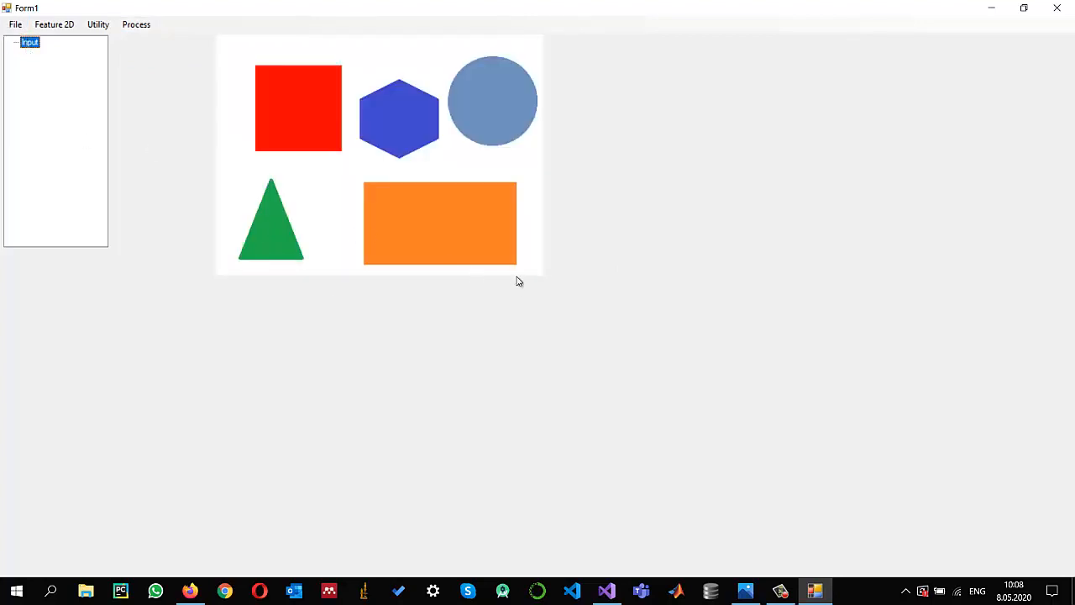
pyautogui.moveTo(1057, 8)
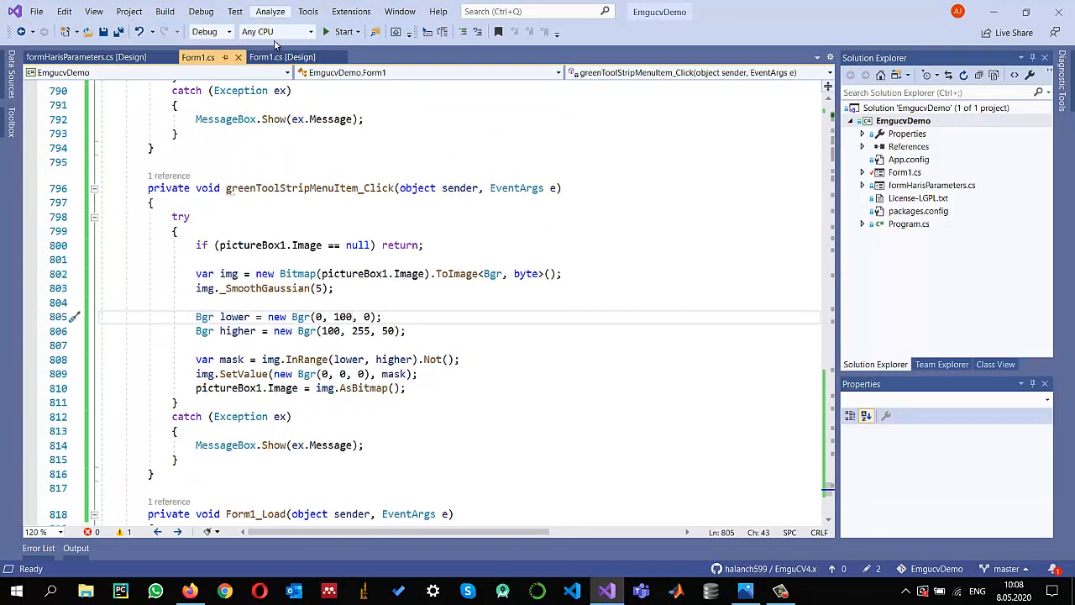
# - Create the Red menu item's click handler and paste the green handler's try/catch into it
pyautogui.click(284, 56)
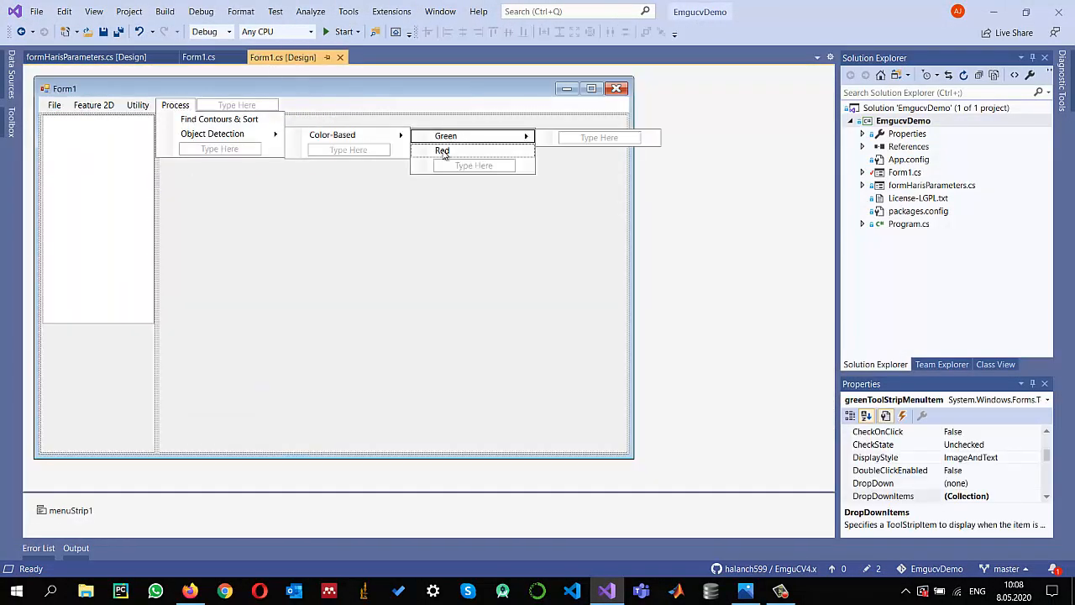
pyautogui.doubleClick(442, 150)
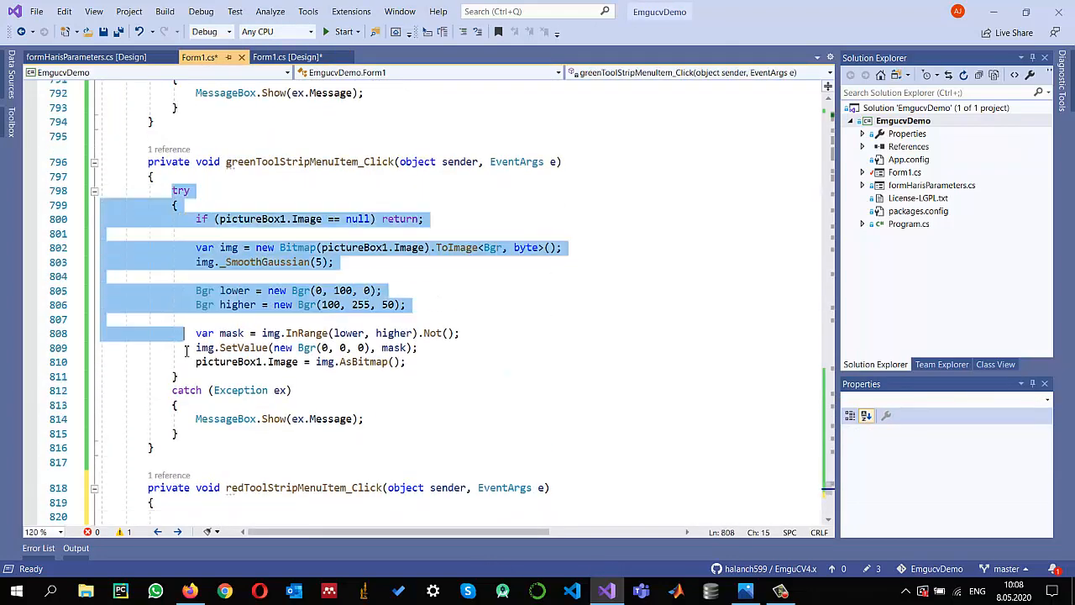
pyautogui.scroll(-3)
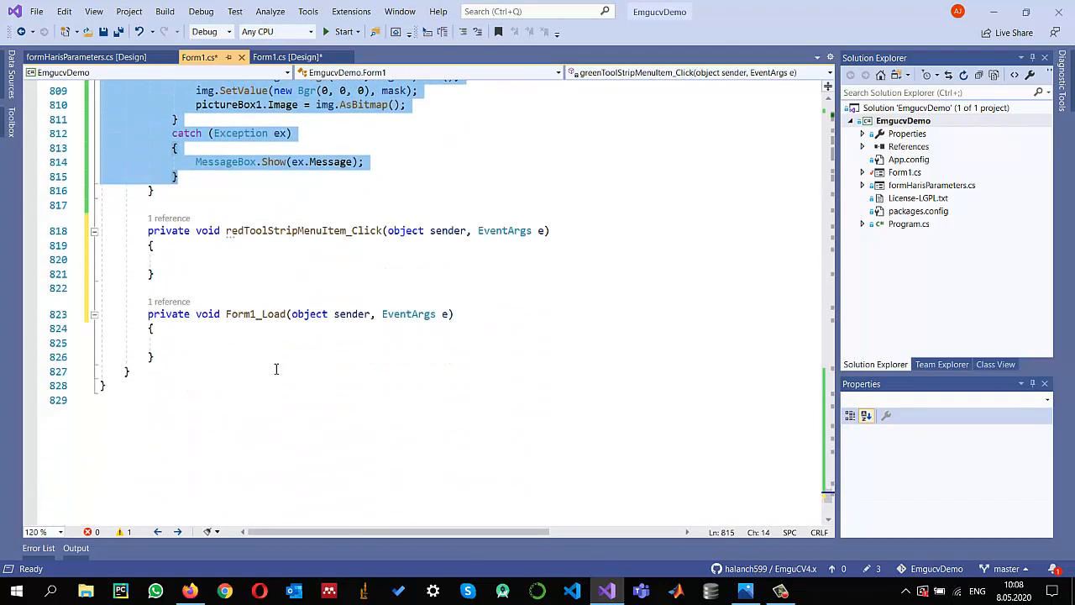
pyautogui.click(187, 260)
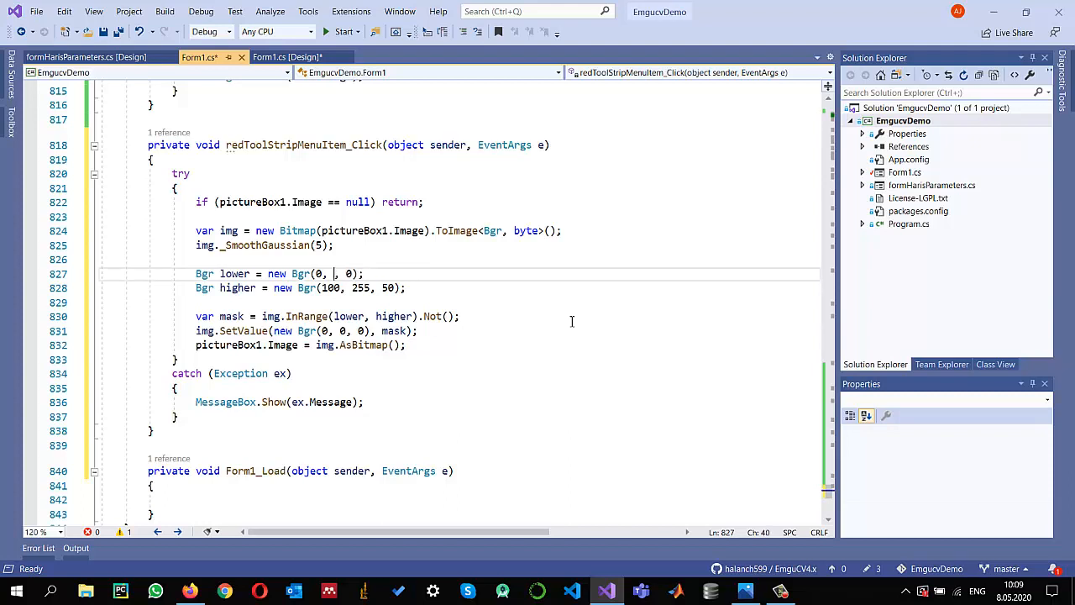
# - Set the red mask bounds to lower Bgr(0, 0, 150) and higher Bgr(50, 50, 255)
pyautogui.write('0')
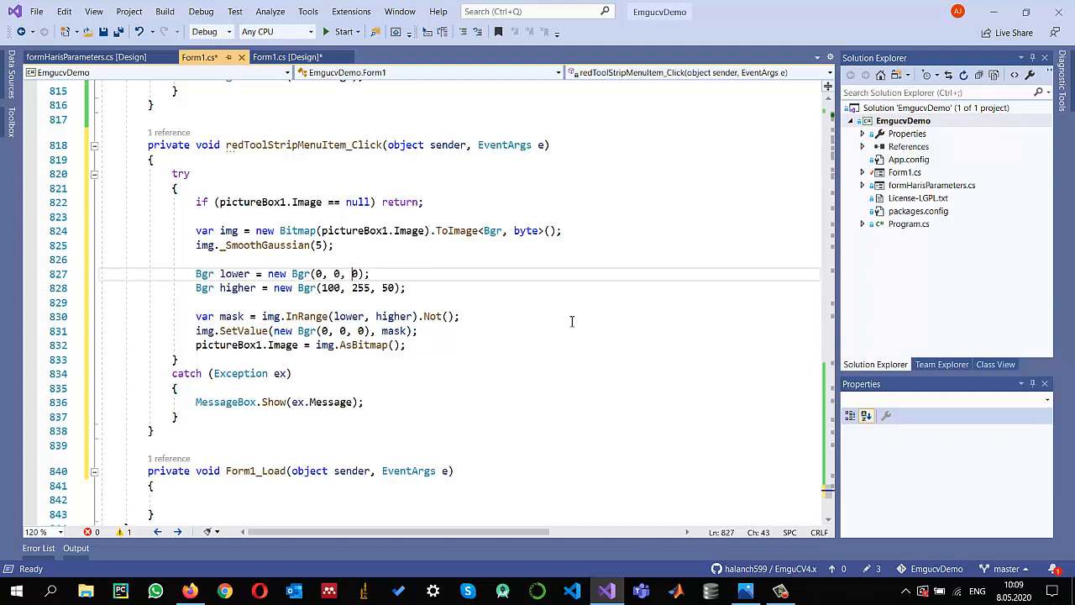
pyautogui.write('15')
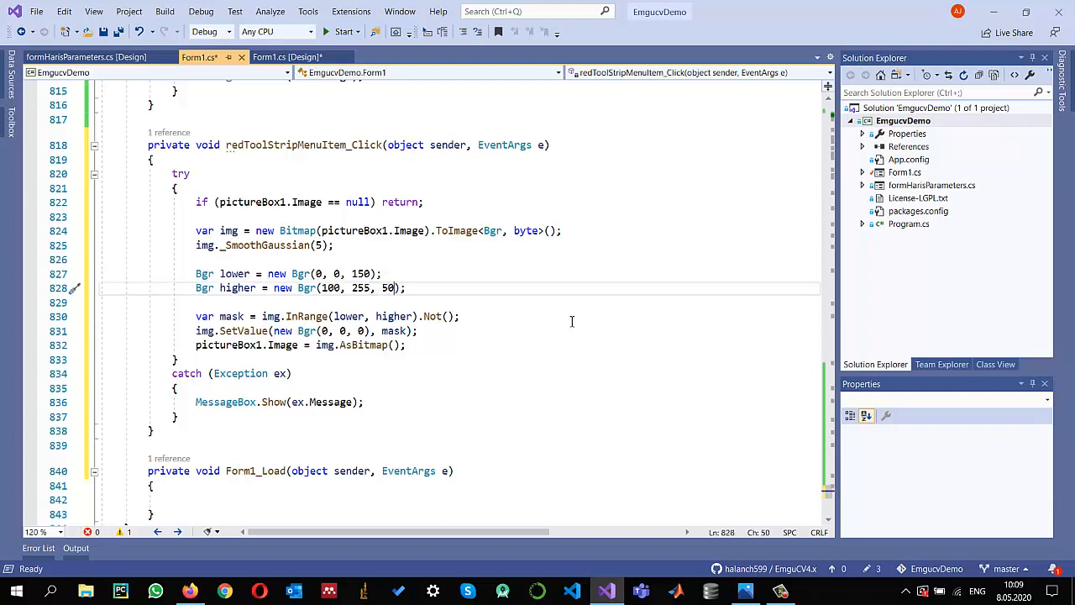
pyautogui.write('255')
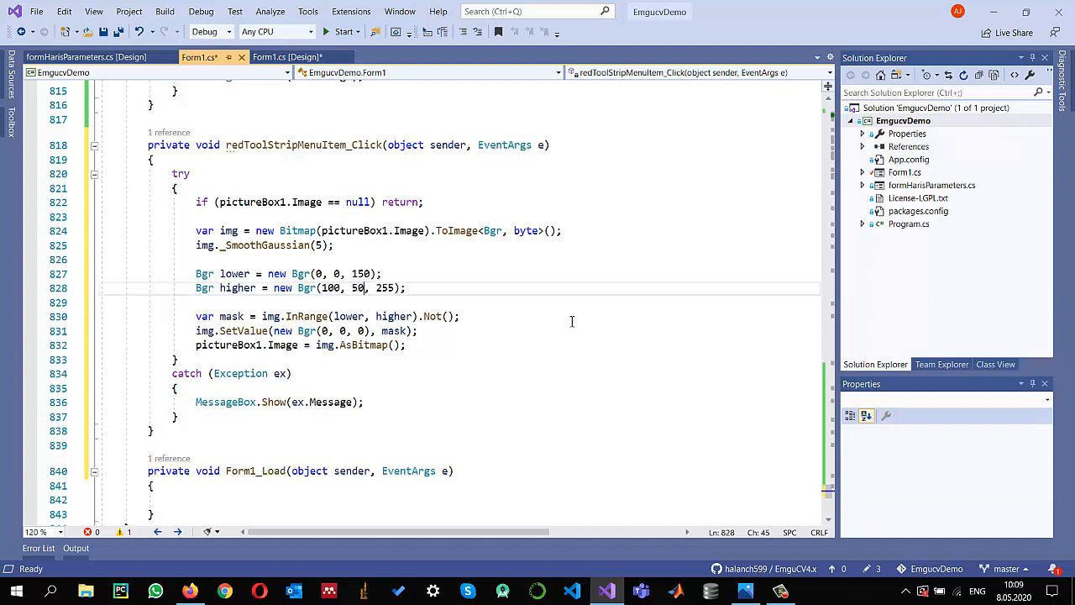
pyautogui.write('50')
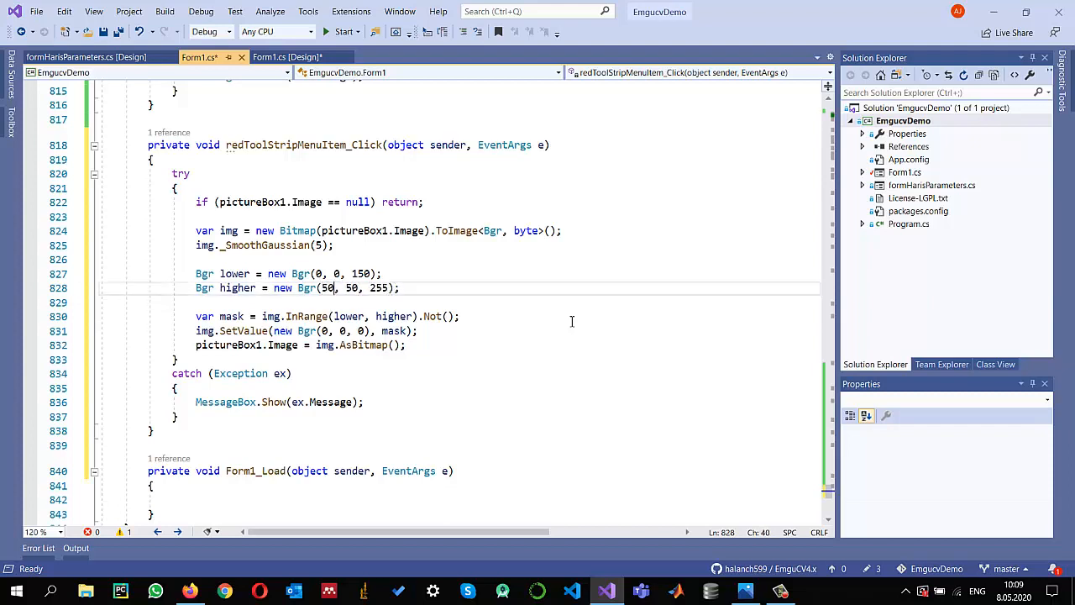
pyautogui.moveTo(335, 46)
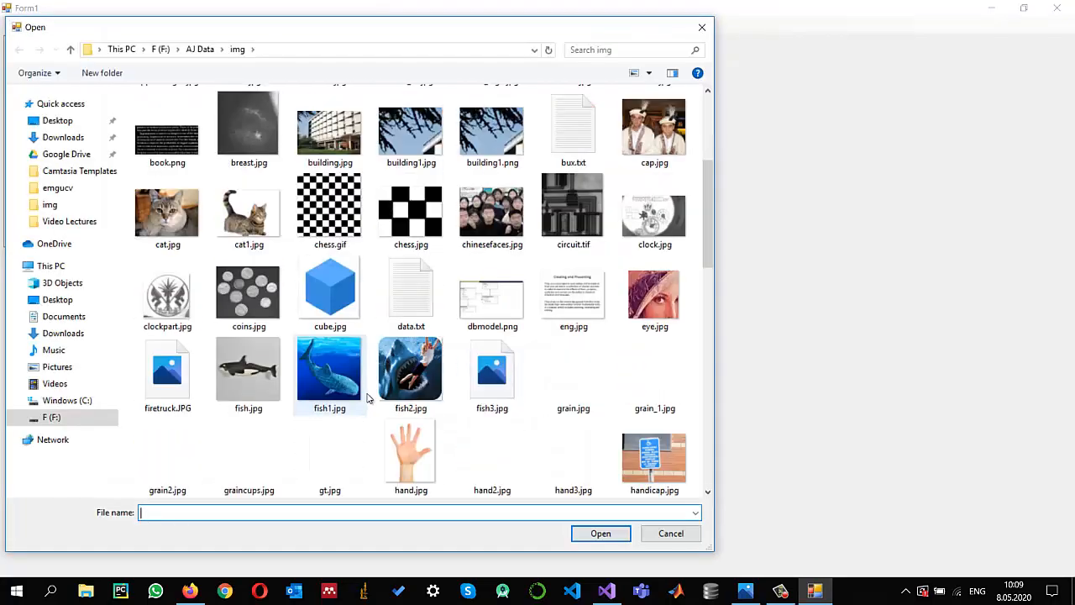
# - Apply Red detection to isolate the red square, restore the input image, then choose Green detection
pyautogui.scroll(-3)
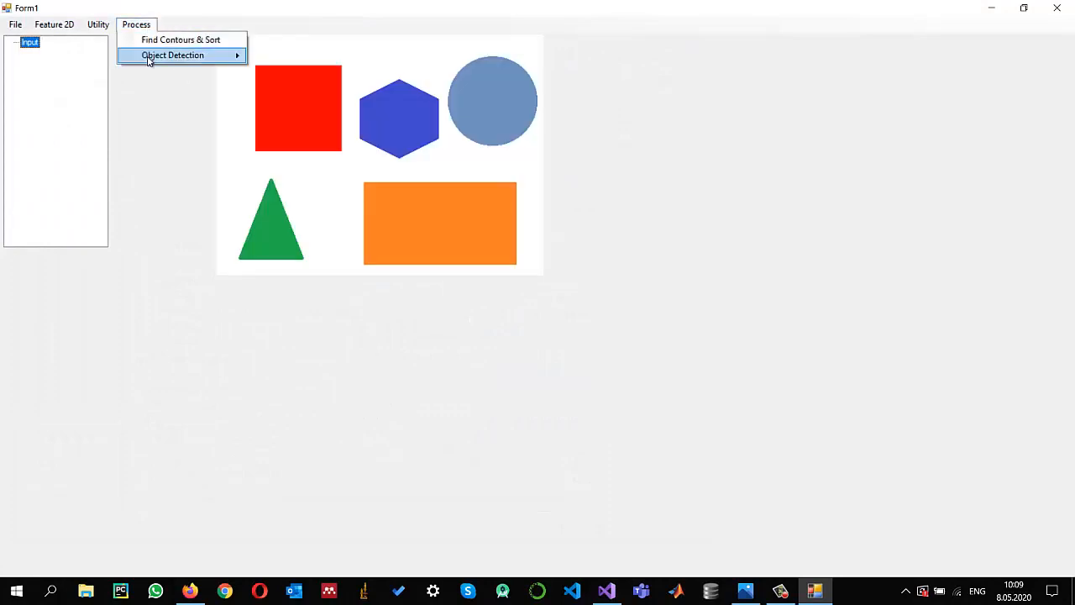
pyautogui.moveTo(294, 56)
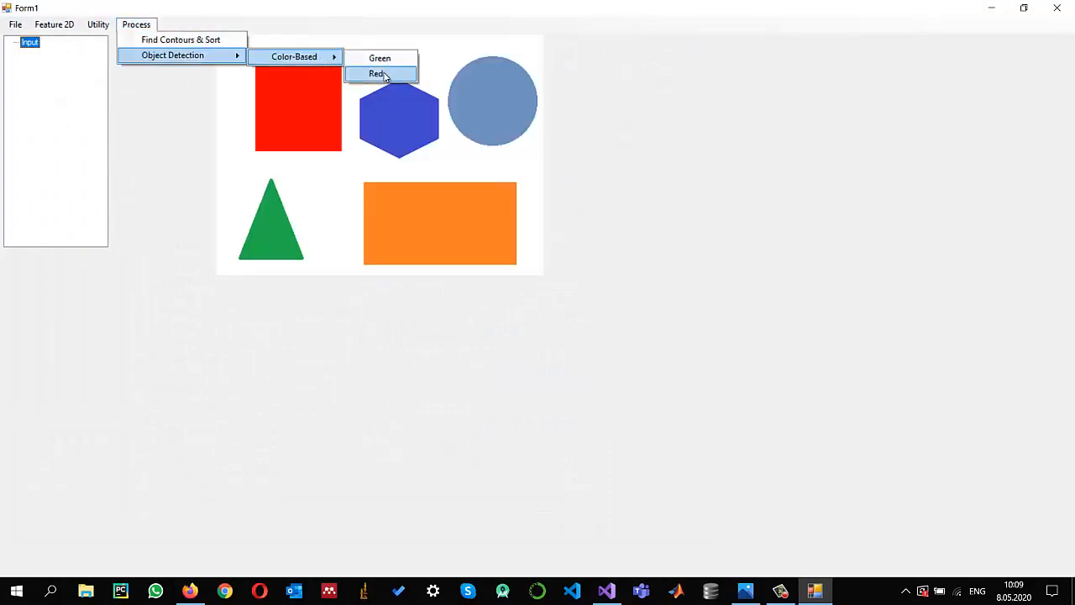
pyautogui.click(376, 74)
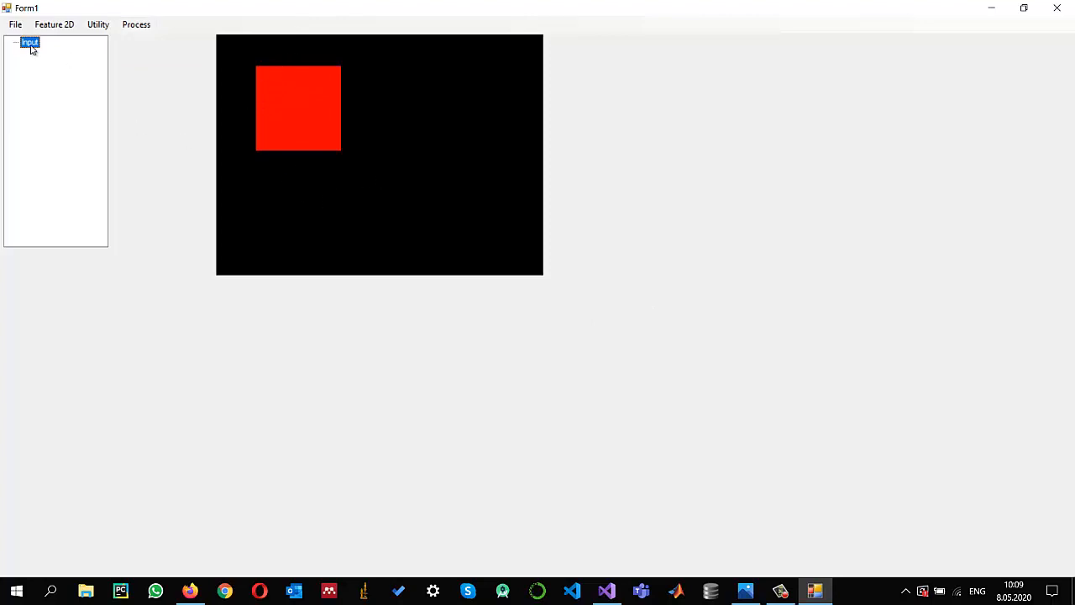
pyautogui.click(136, 23)
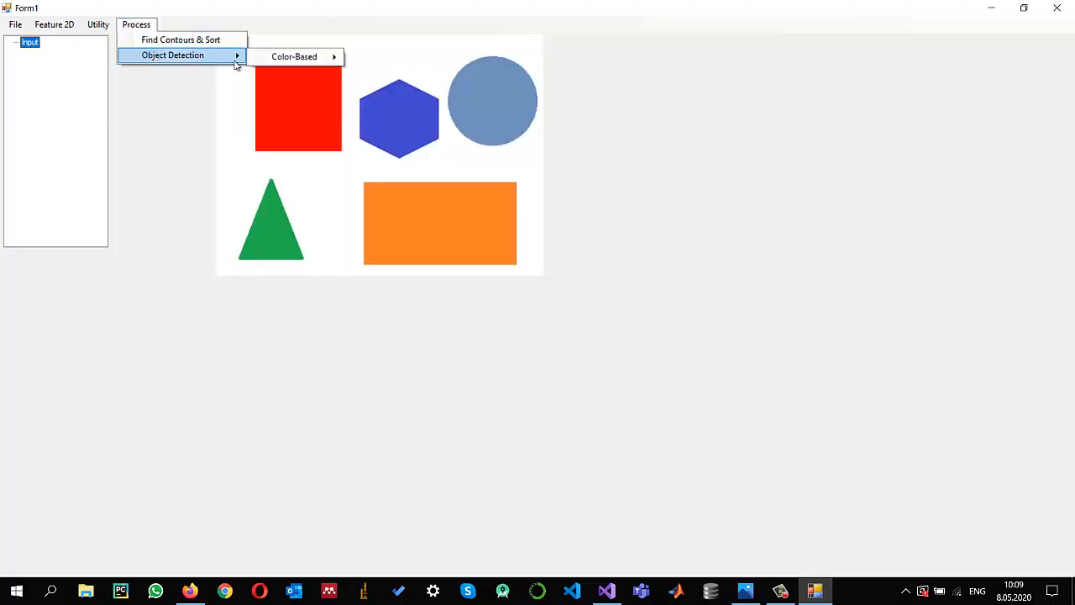
pyautogui.click(294, 57)
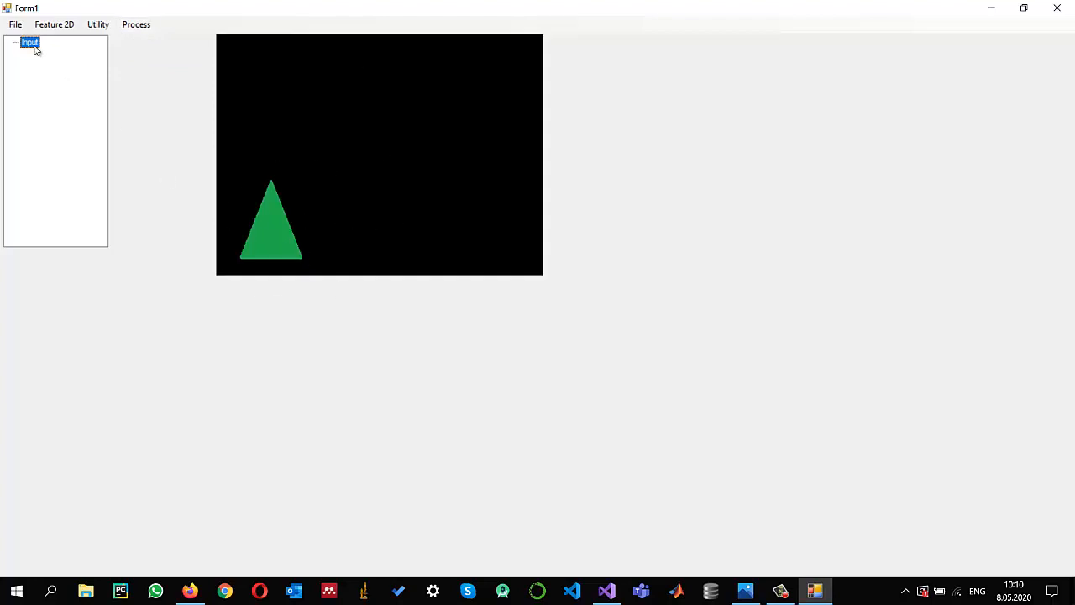
pyautogui.moveTo(61, 59)
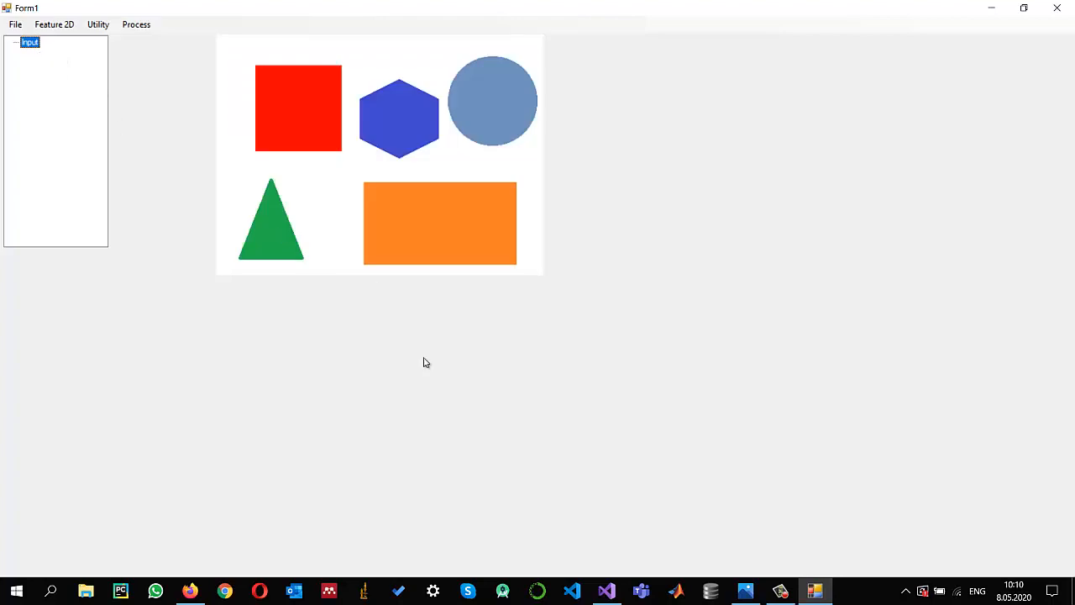
pyautogui.moveTo(376, 165)
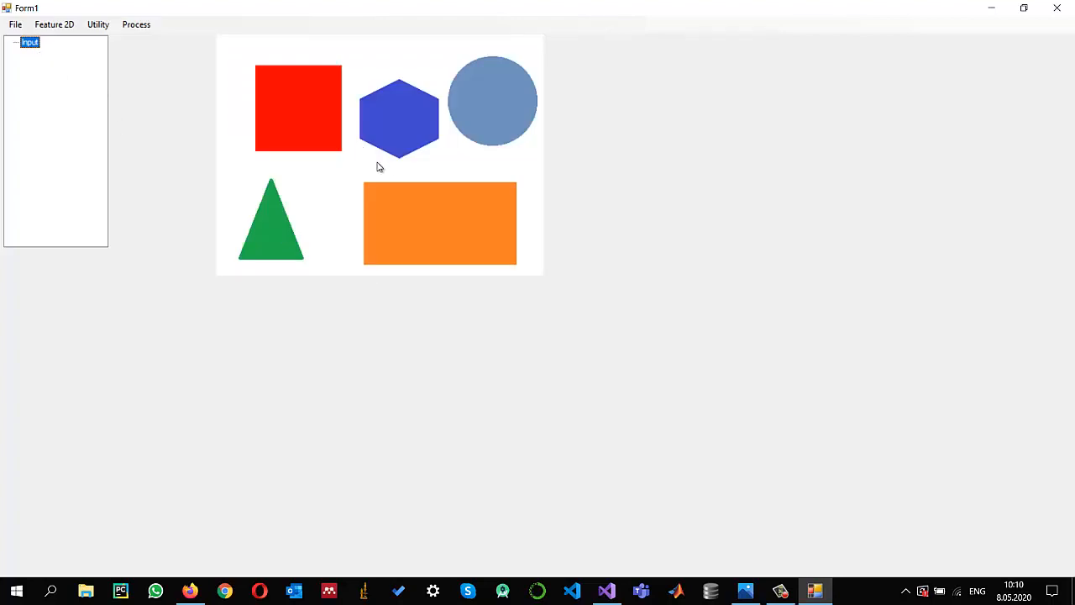
pyautogui.moveTo(337, 222)
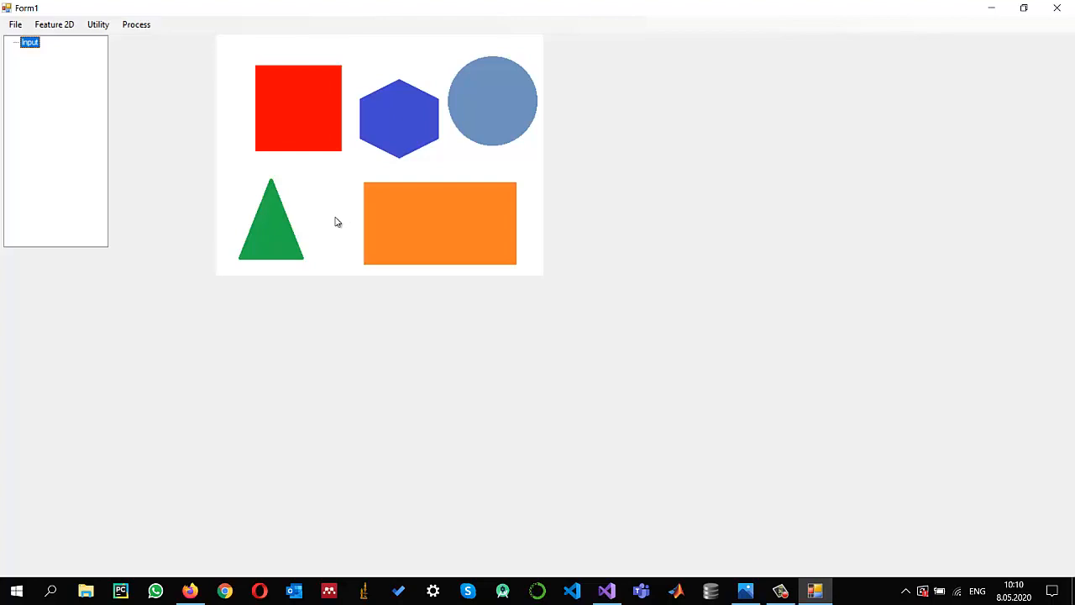
pyautogui.moveTo(504, 120)
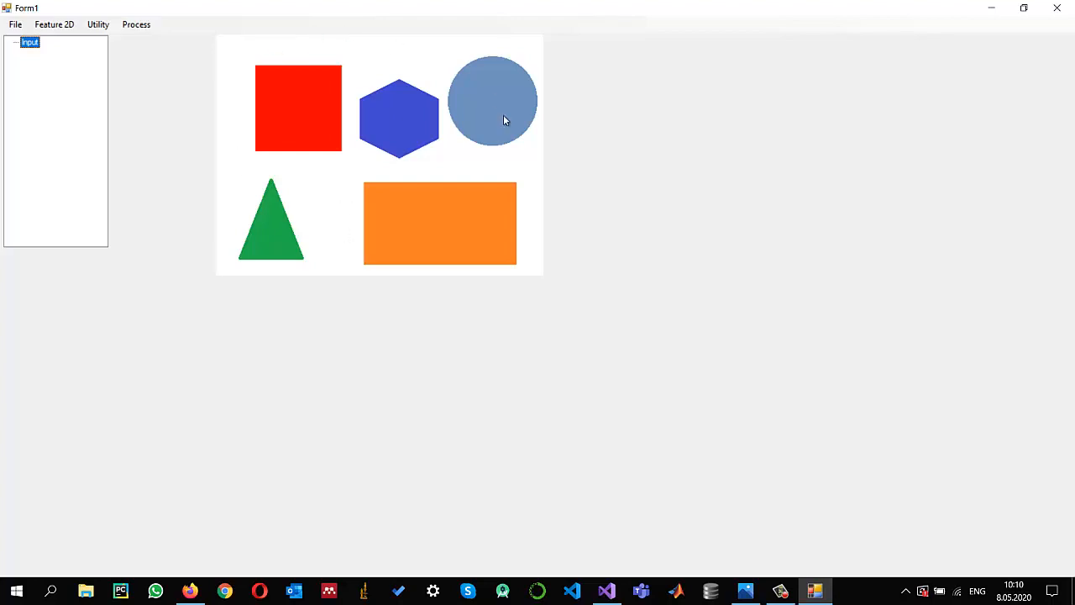
pyautogui.moveTo(357, 183)
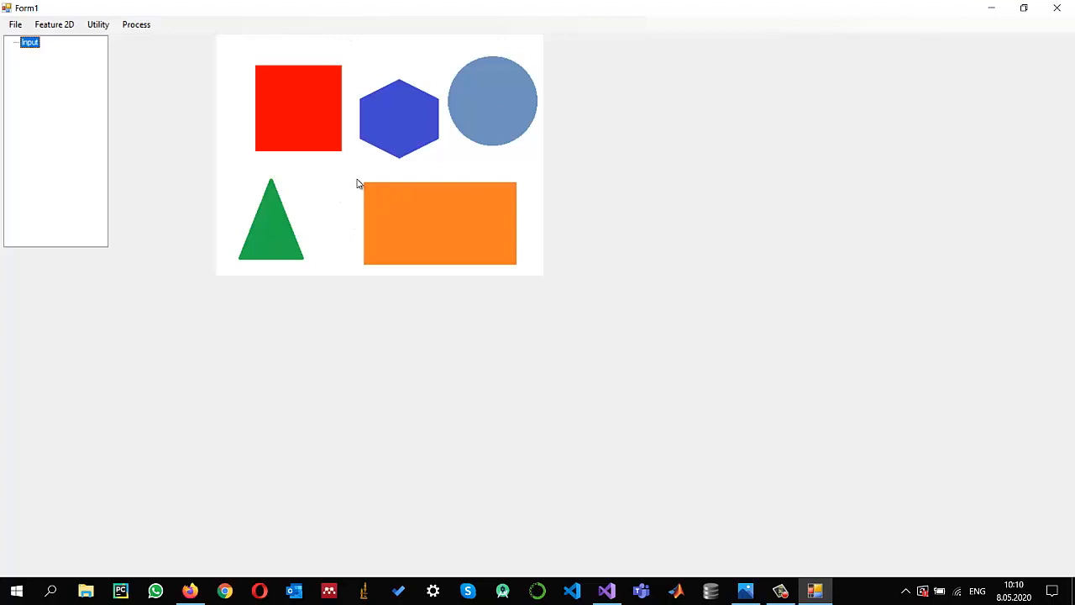
pyautogui.moveTo(318, 190)
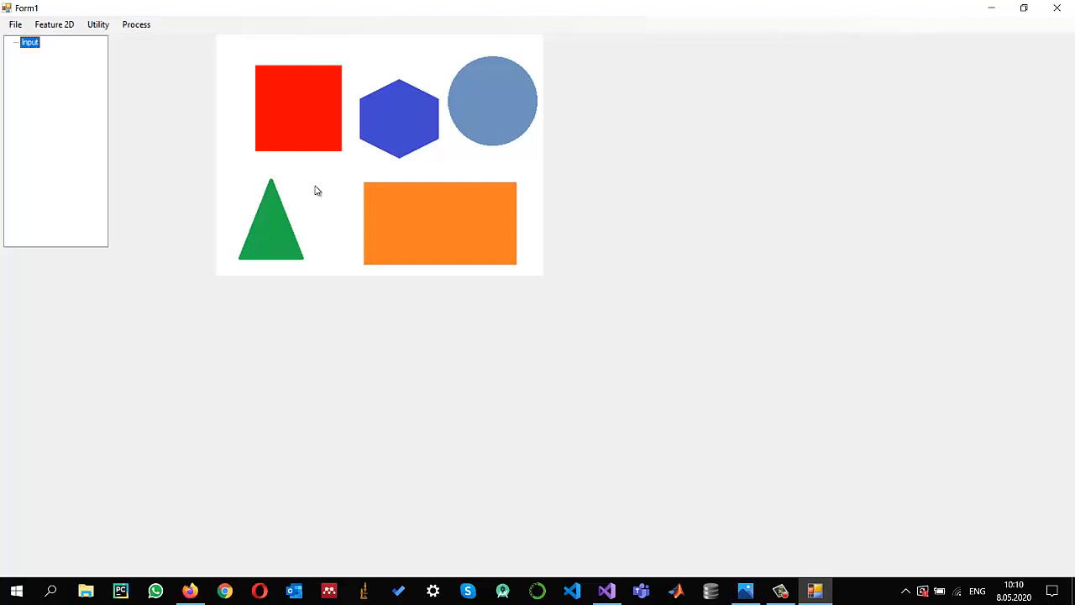
pyautogui.moveTo(379, 325)
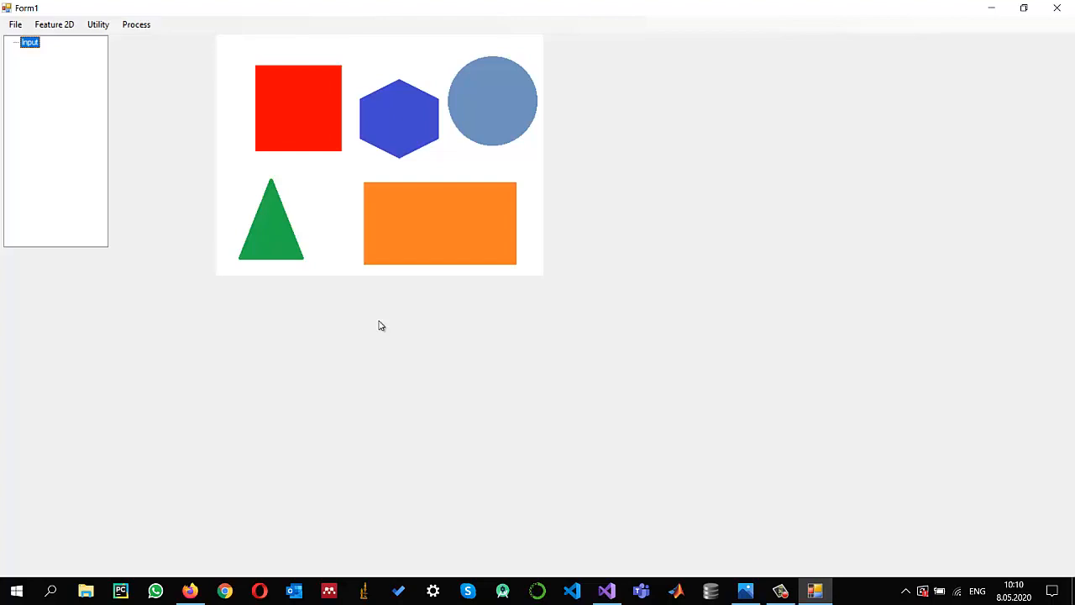
pyautogui.moveTo(765, 352)
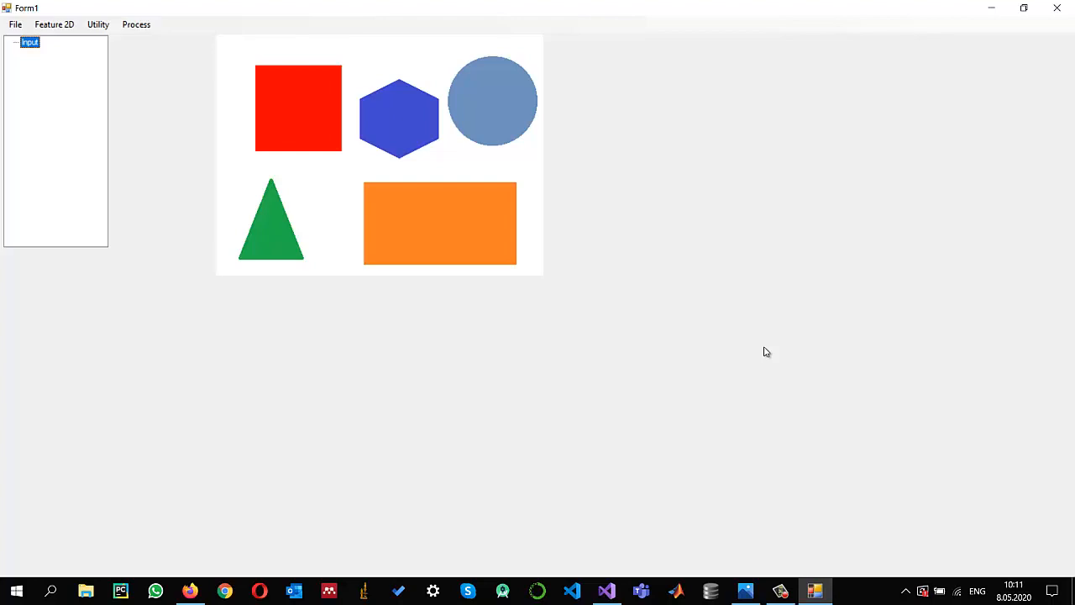
pyautogui.moveTo(820, 384)
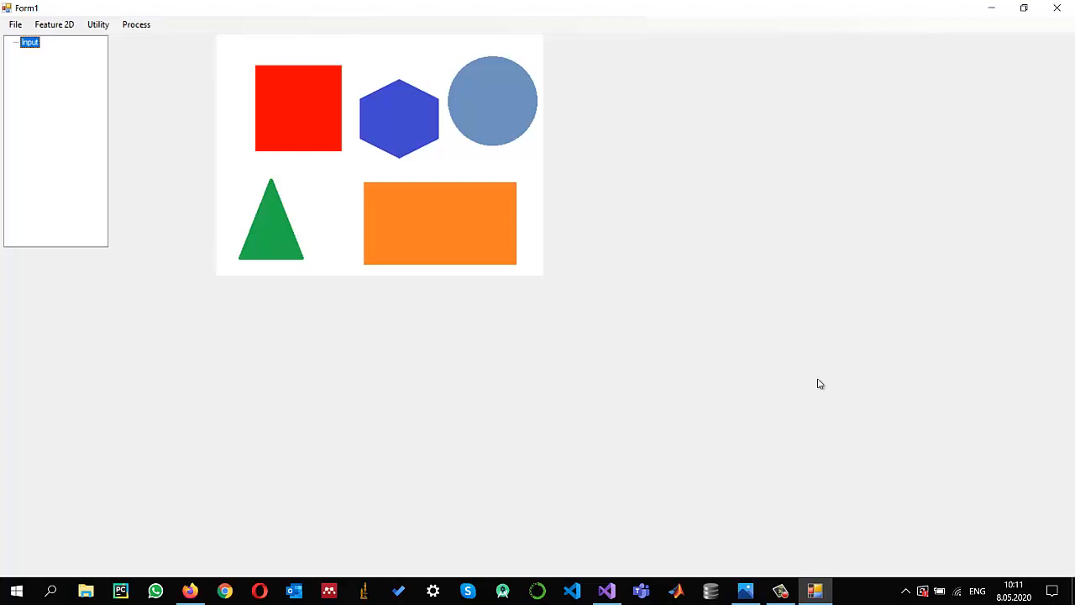